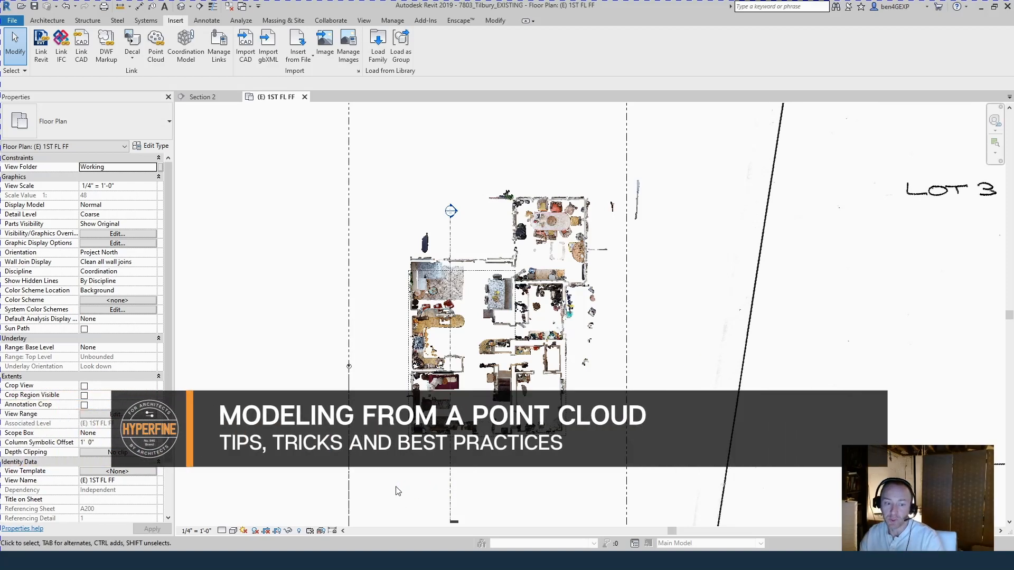
pyautogui.moveTo(419, 476)
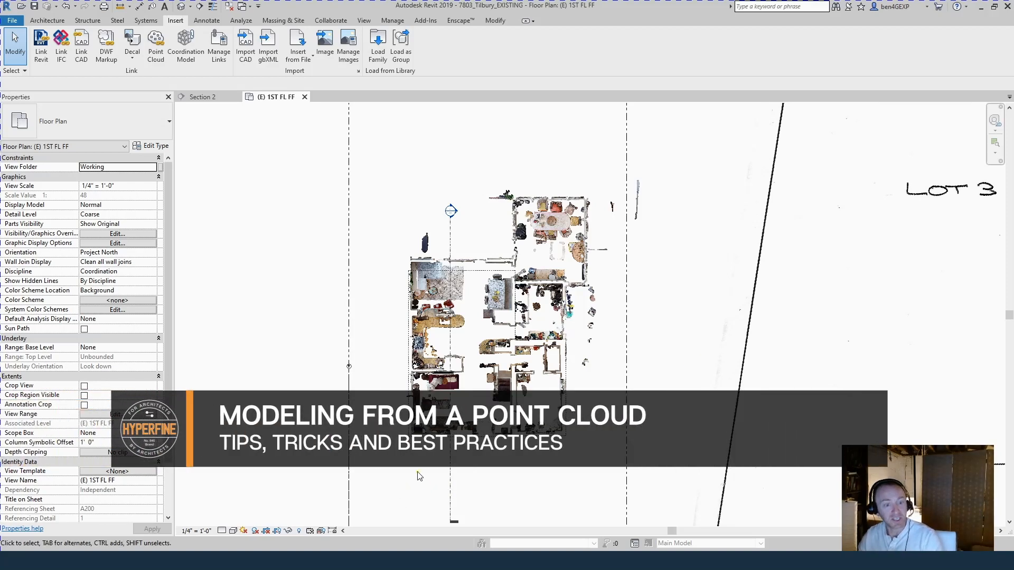
pyautogui.moveTo(427, 479)
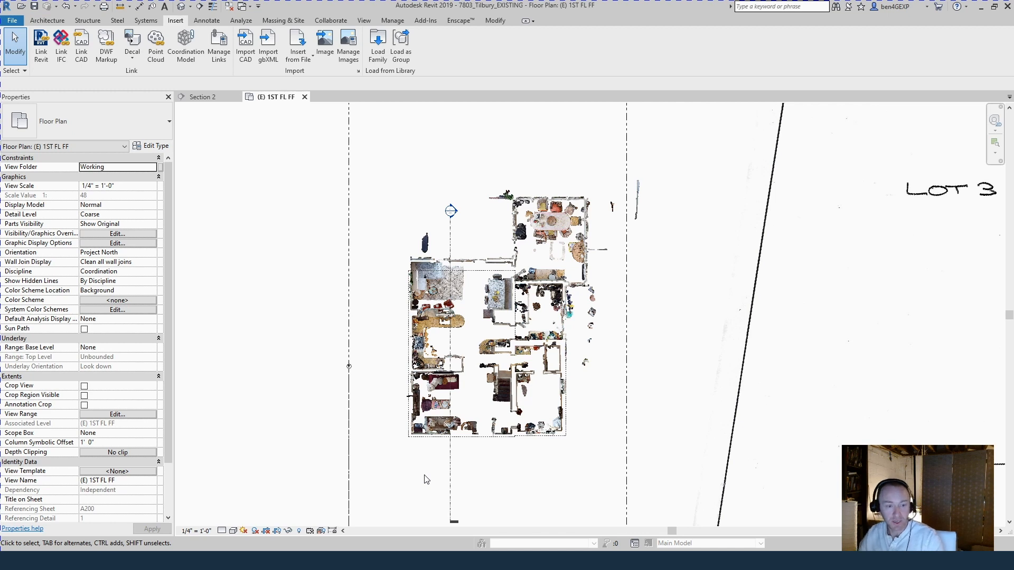
pyautogui.moveTo(433, 480)
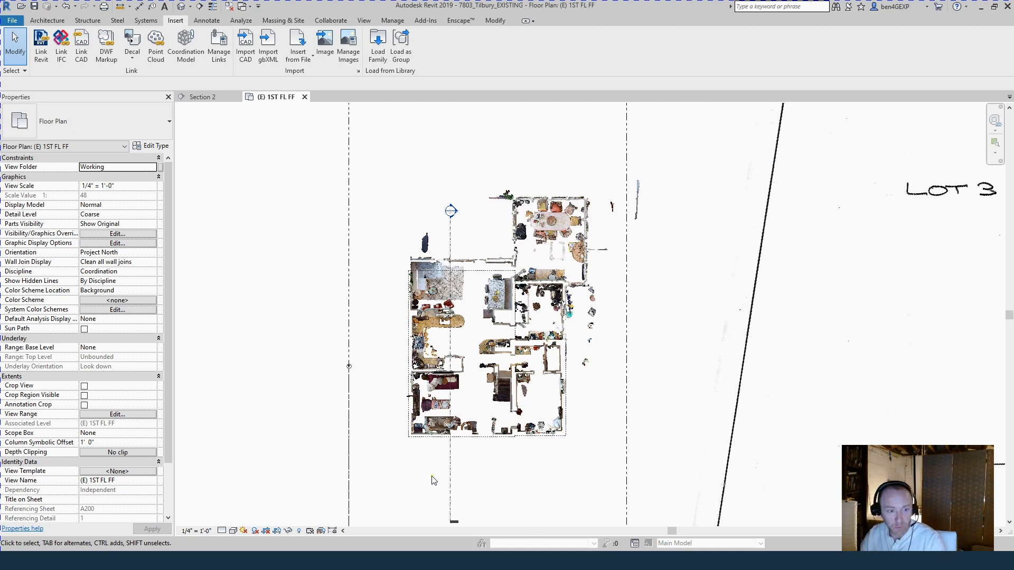
pyautogui.moveTo(432, 477)
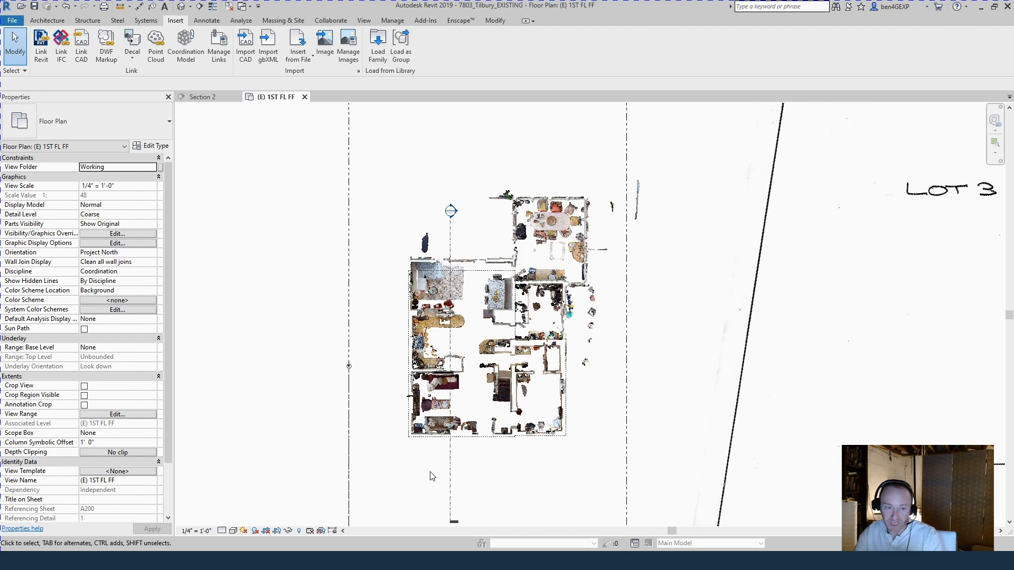
pyautogui.moveTo(500, 452)
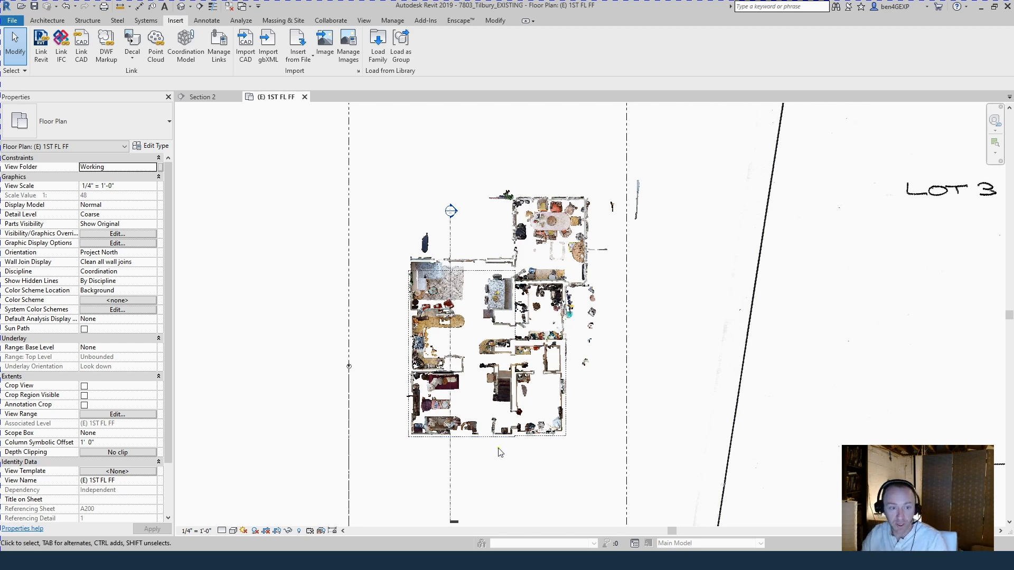
pyautogui.moveTo(503, 405)
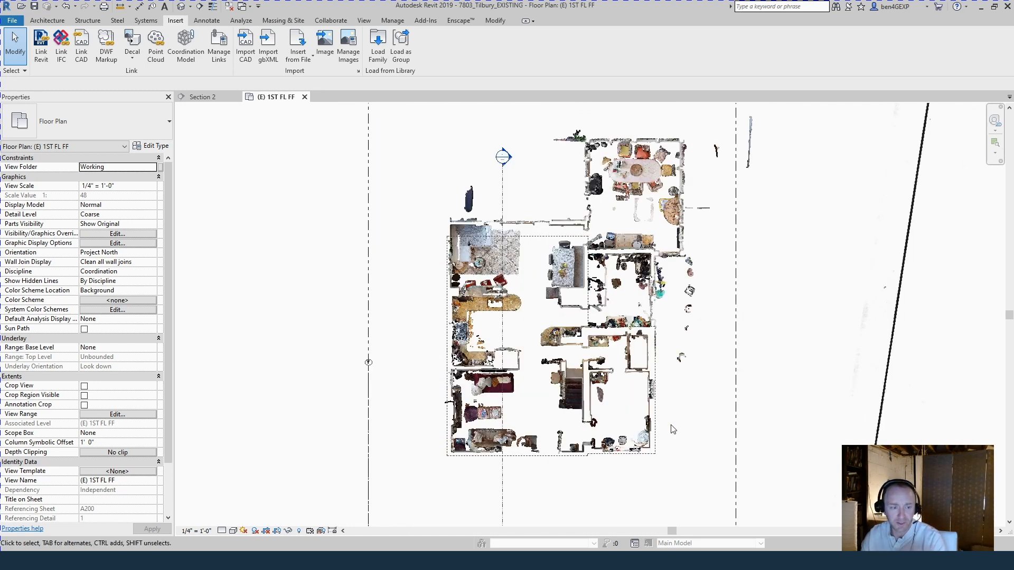
pyautogui.moveTo(677, 416)
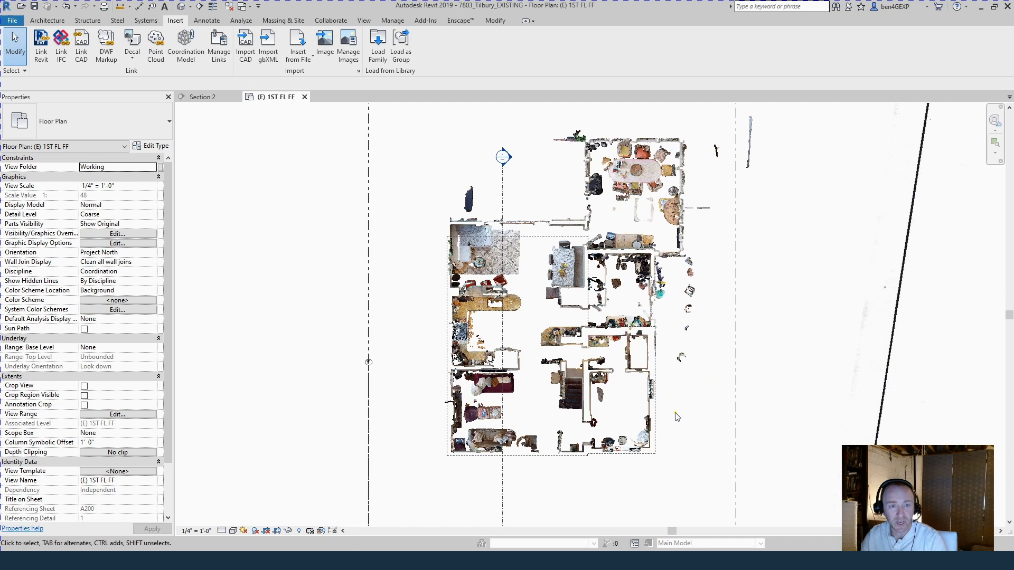
pyautogui.moveTo(288, 328)
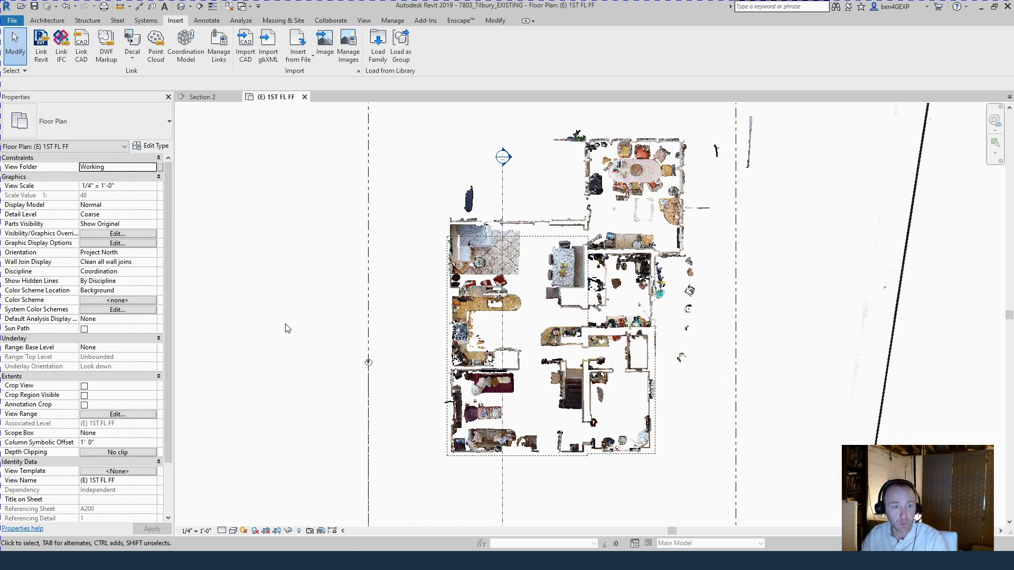
pyautogui.moveTo(410, 328)
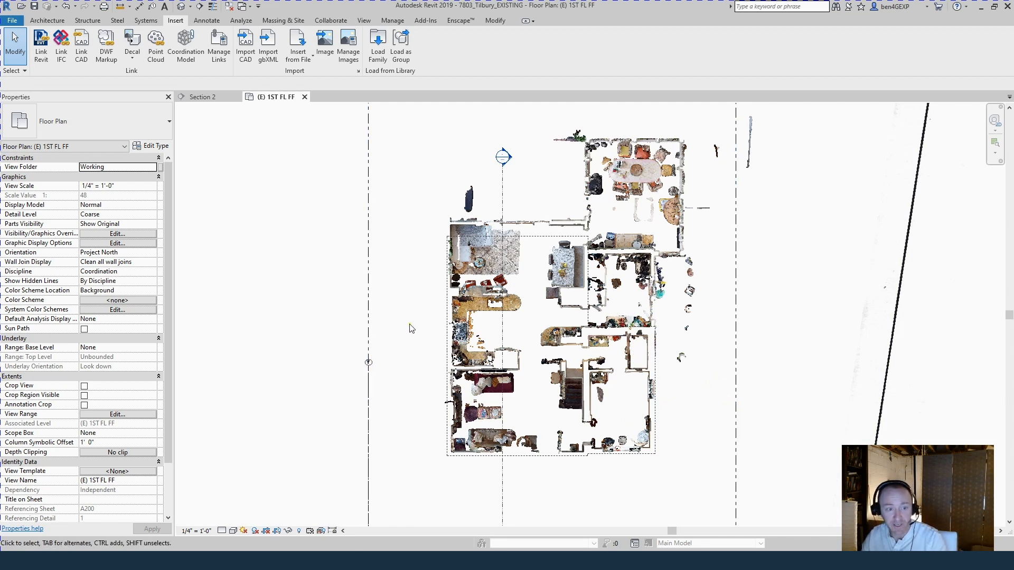
pyautogui.moveTo(123, 416)
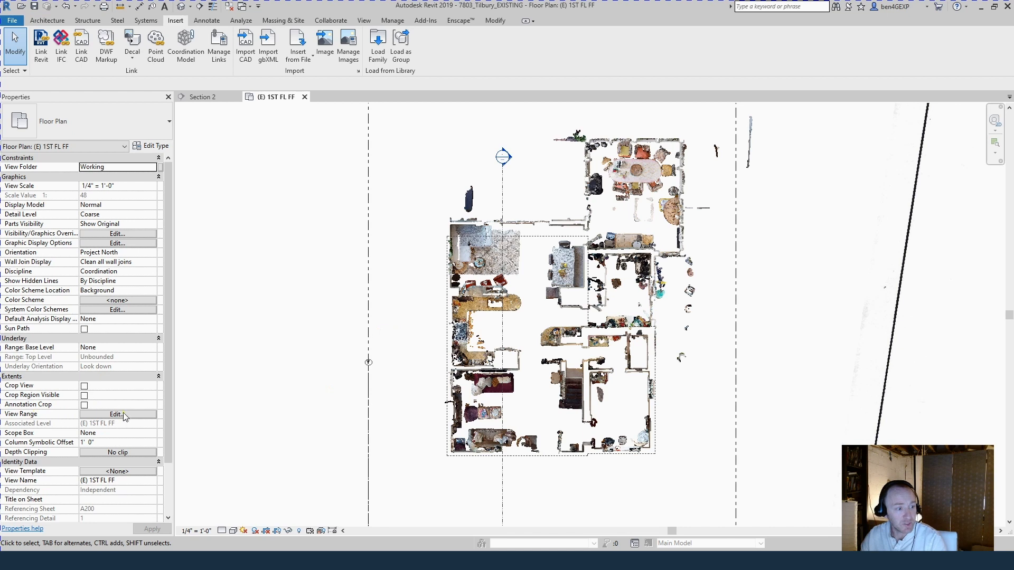
# Set the first-floor view range Bottom and View Depth offsets to -1' 0".
pyautogui.click(117, 414)
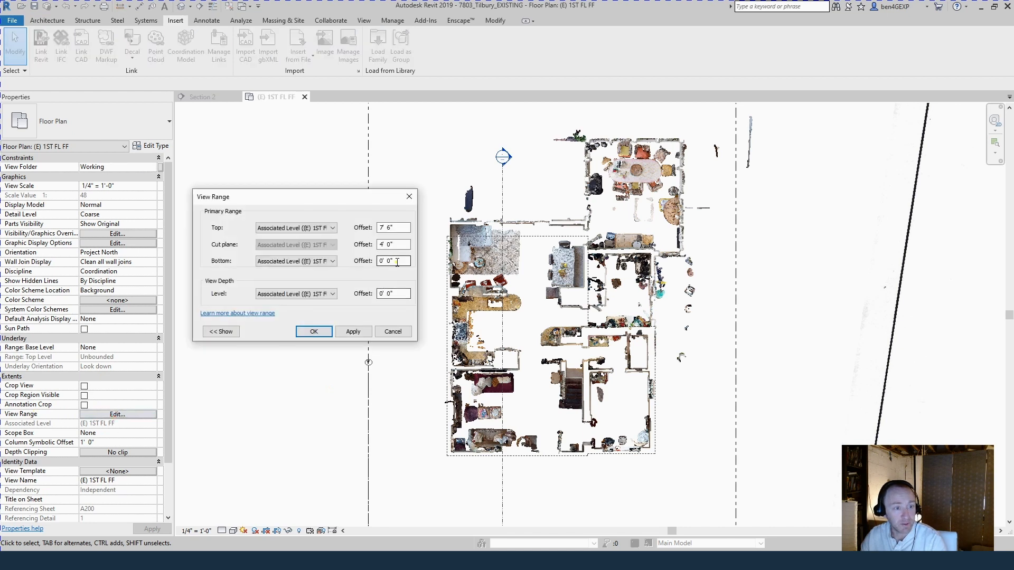
pyautogui.write('-1\' 0"')
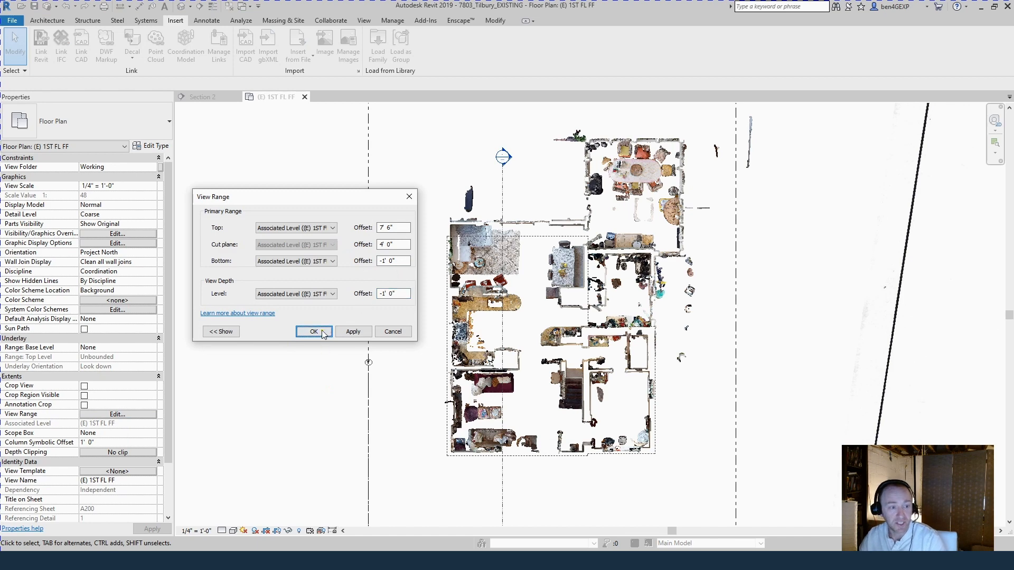
pyautogui.click(313, 331)
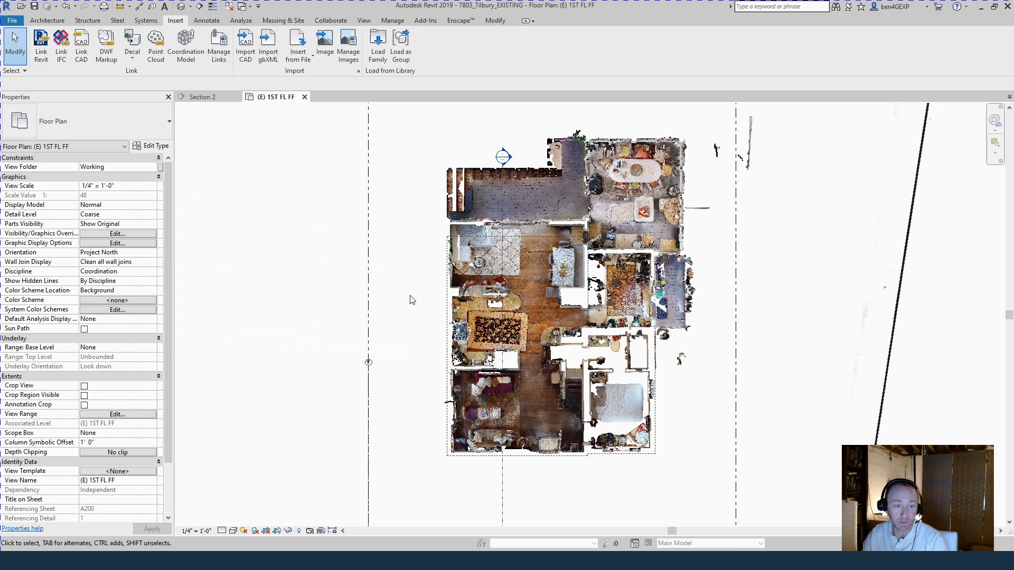
pyautogui.moveTo(408, 312)
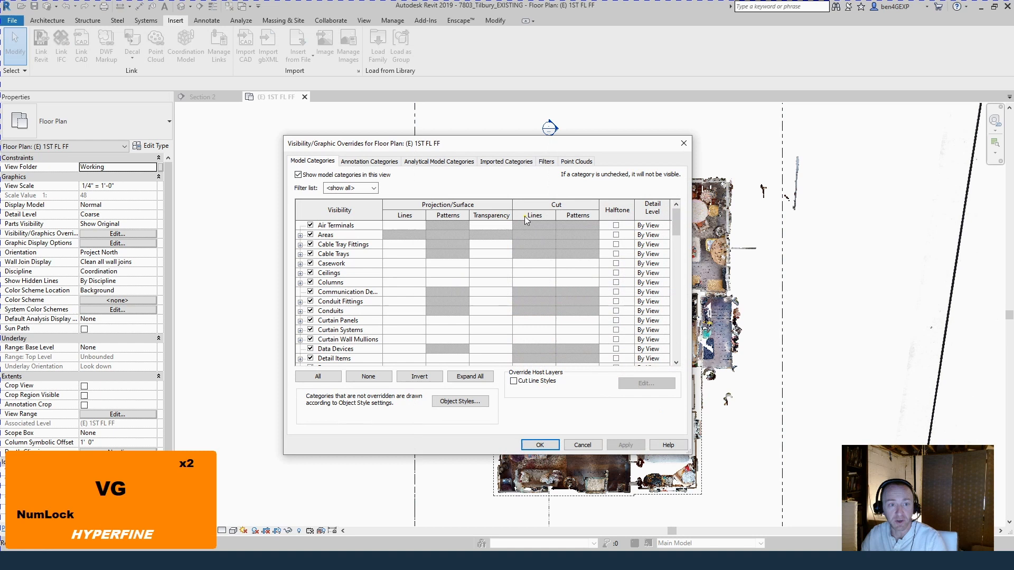
# Change the point cloud color mode from RGB to Normals in Visibility/Graphics.
pyautogui.click(576, 161)
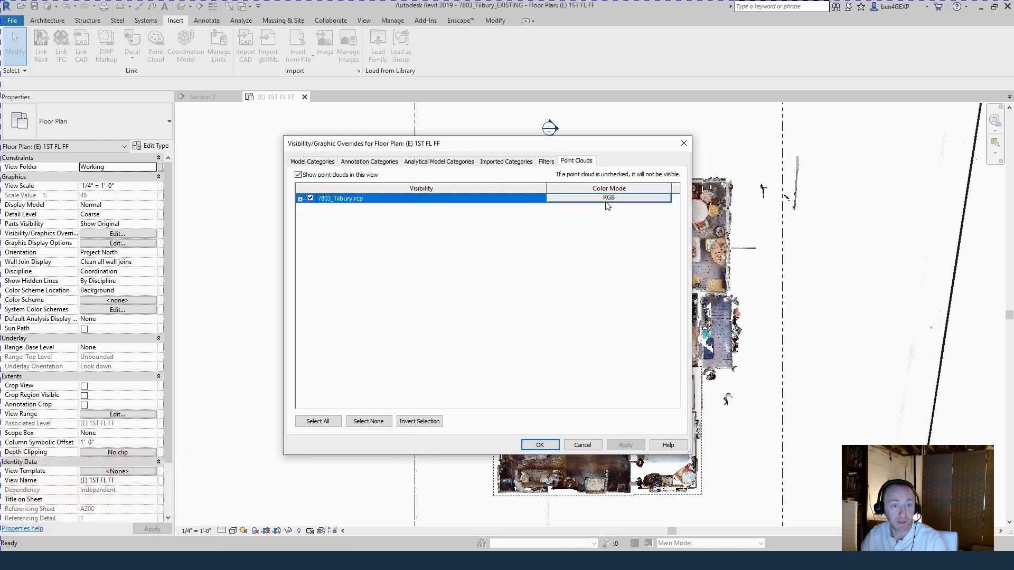
pyautogui.click(608, 197)
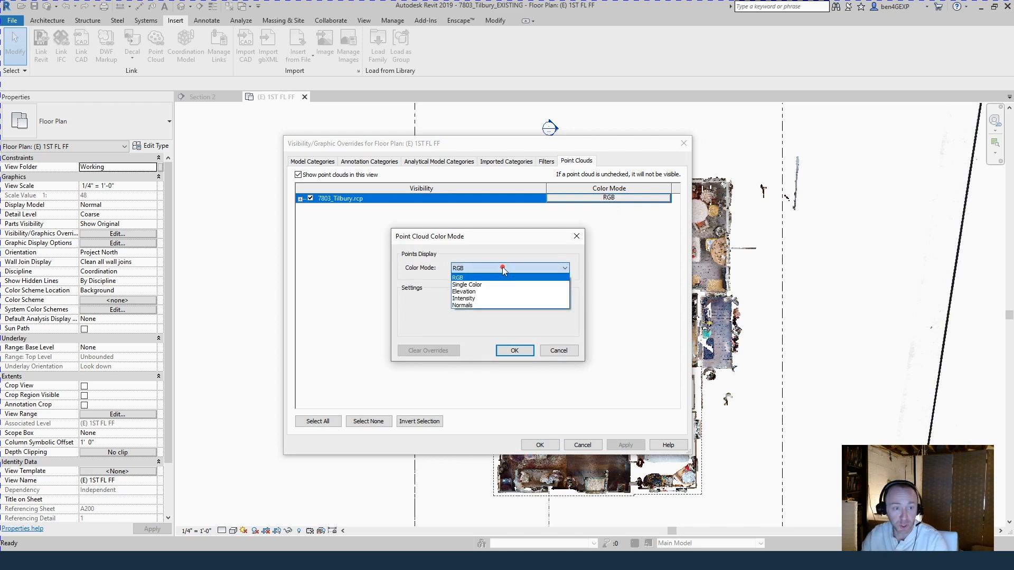
pyautogui.moveTo(492, 287)
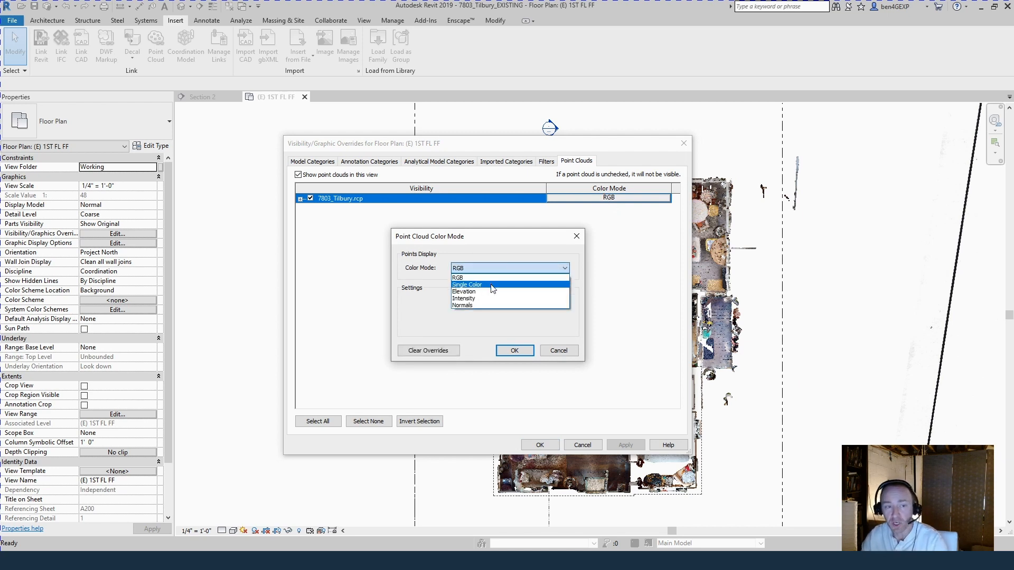
pyautogui.moveTo(477, 293)
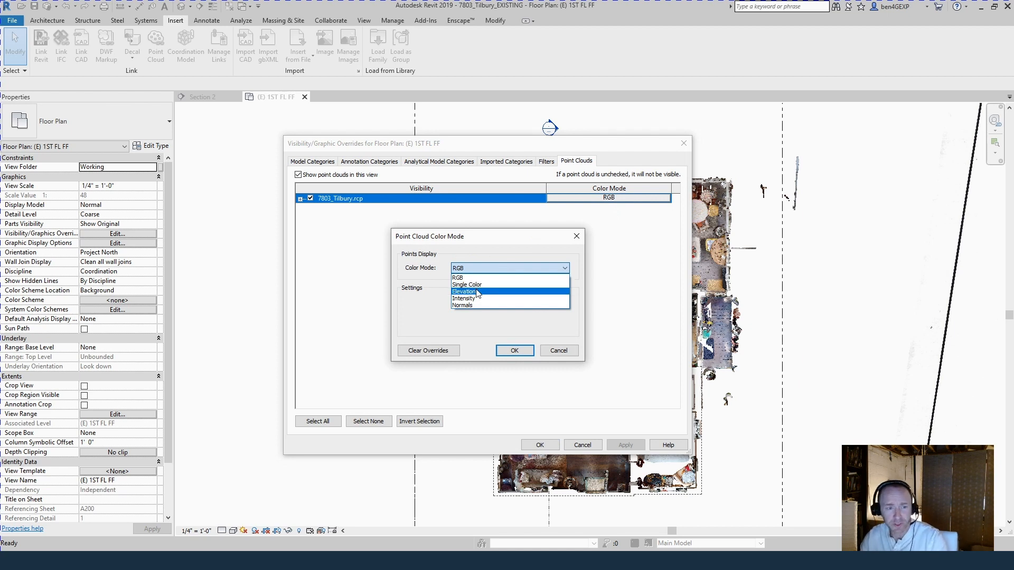
pyautogui.moveTo(473, 299)
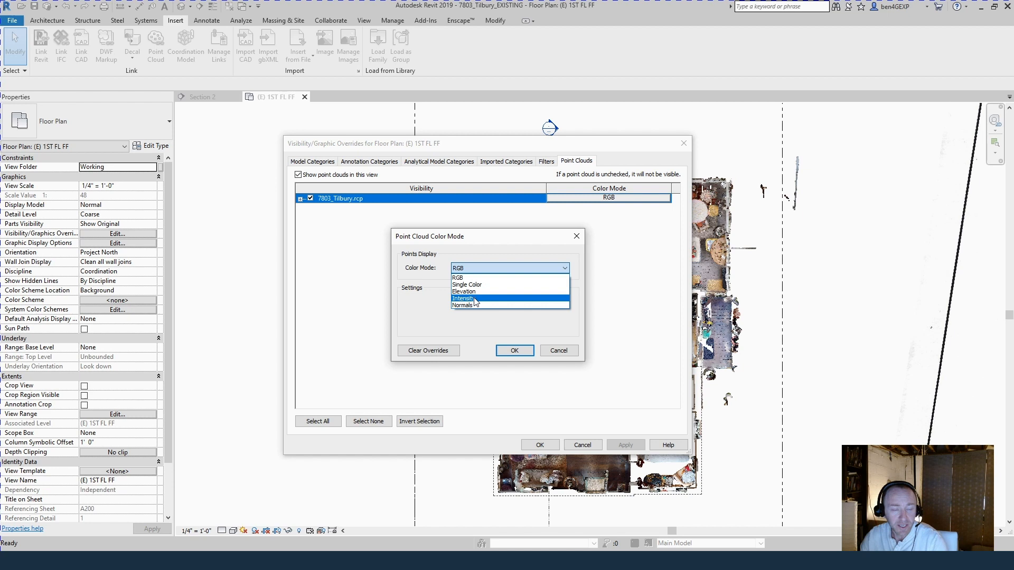
pyautogui.moveTo(471, 309)
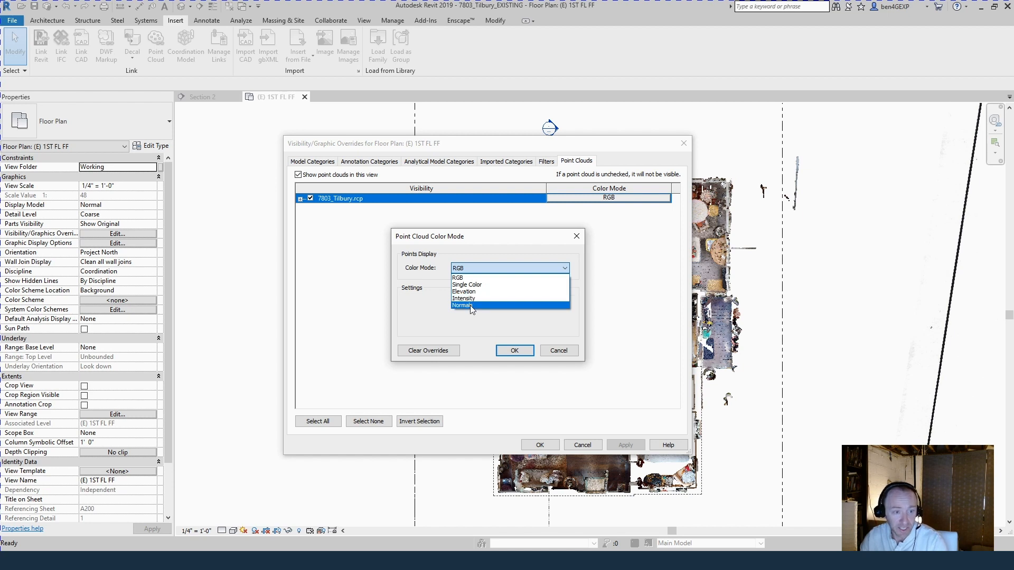
pyautogui.click(463, 305)
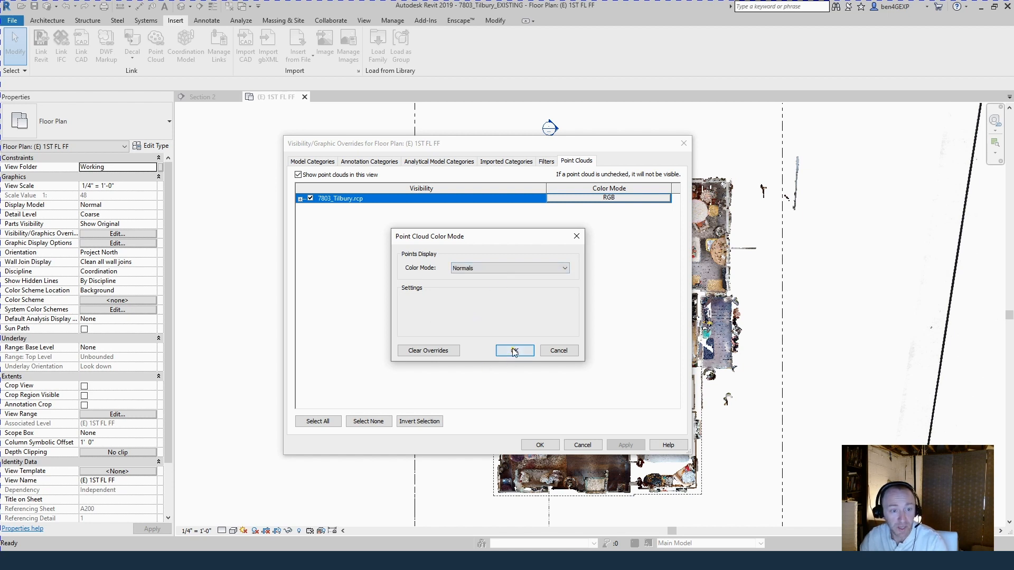
pyautogui.click(515, 351)
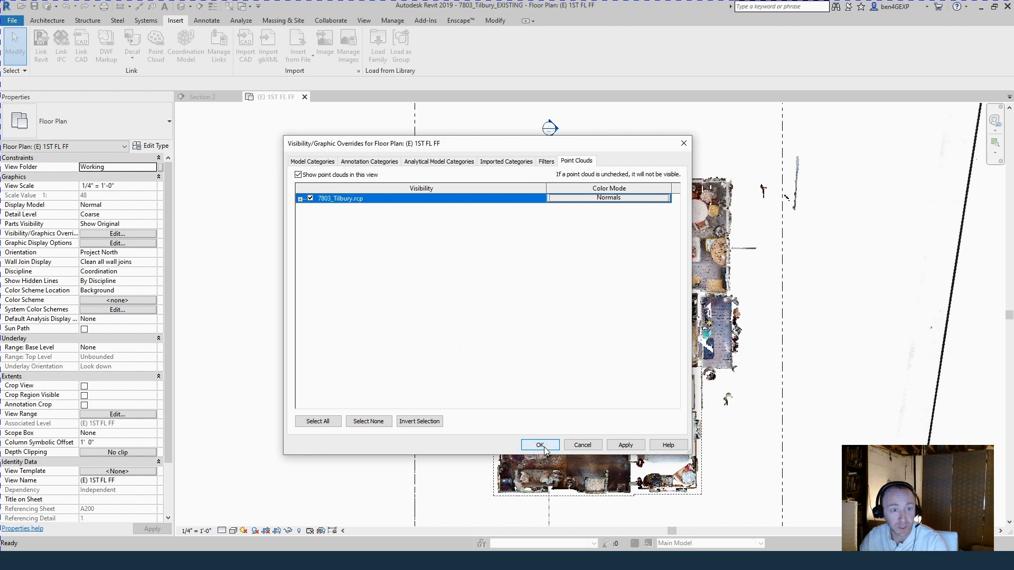
pyautogui.click(540, 445)
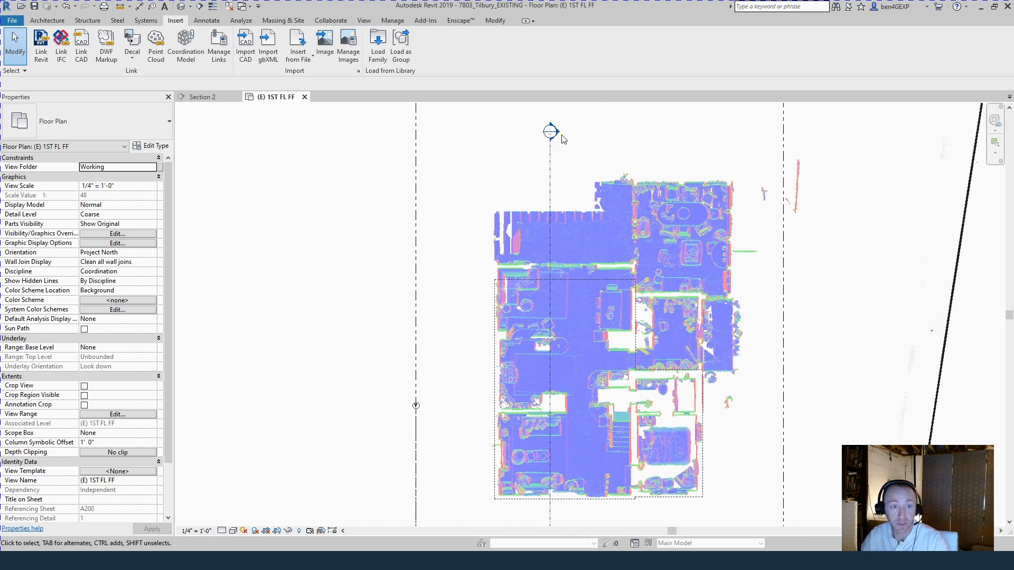
# Open the Section 2 building section view of the house point cloud.
pyautogui.click(200, 97)
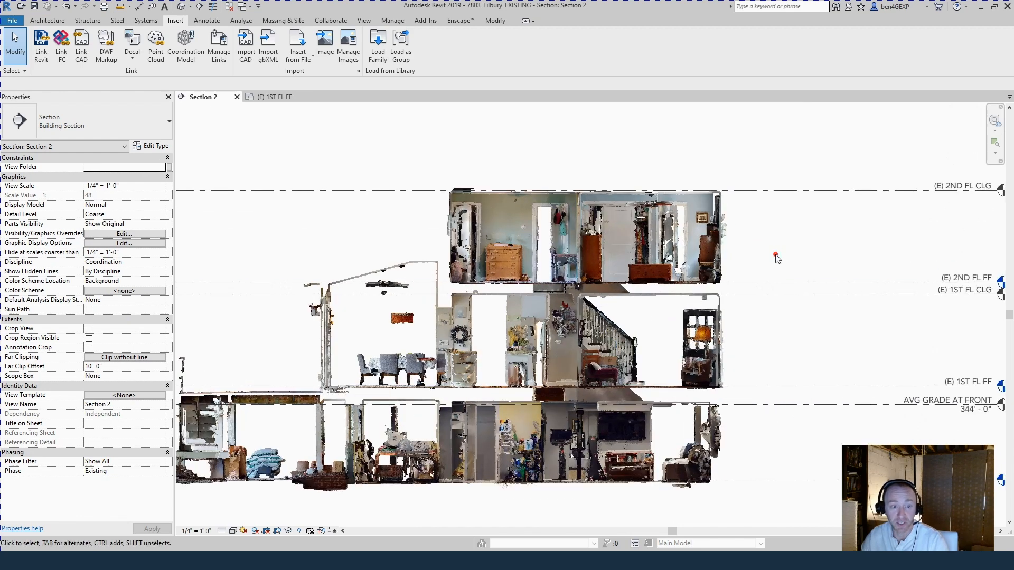
pyautogui.click(392, 20)
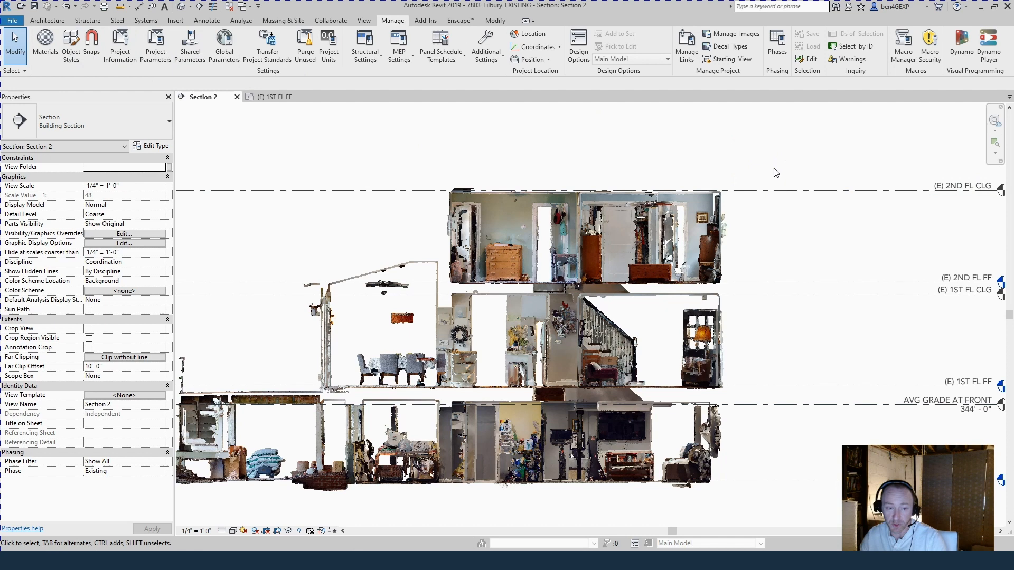
pyautogui.moveTo(787, 164)
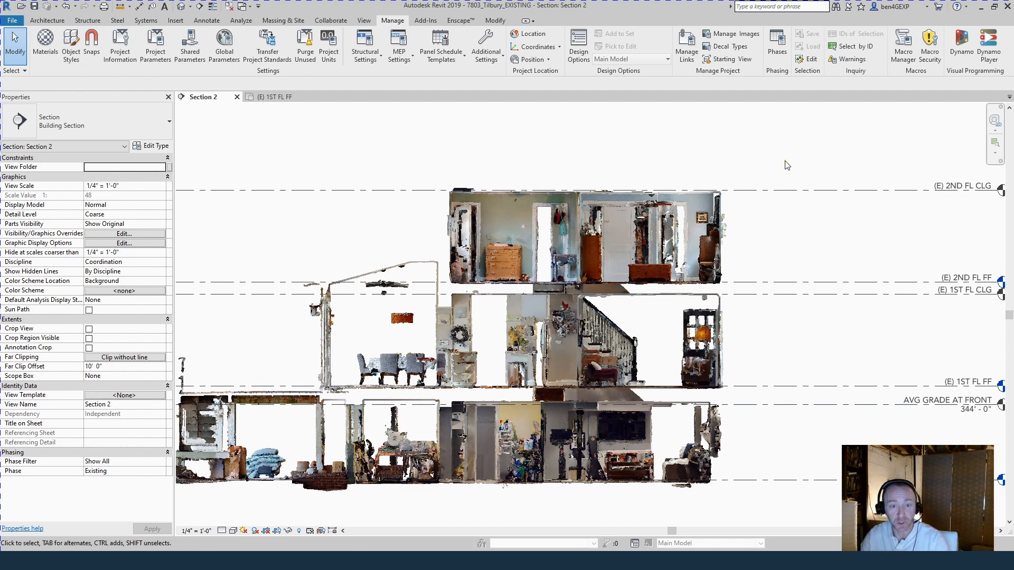
pyautogui.moveTo(792, 239)
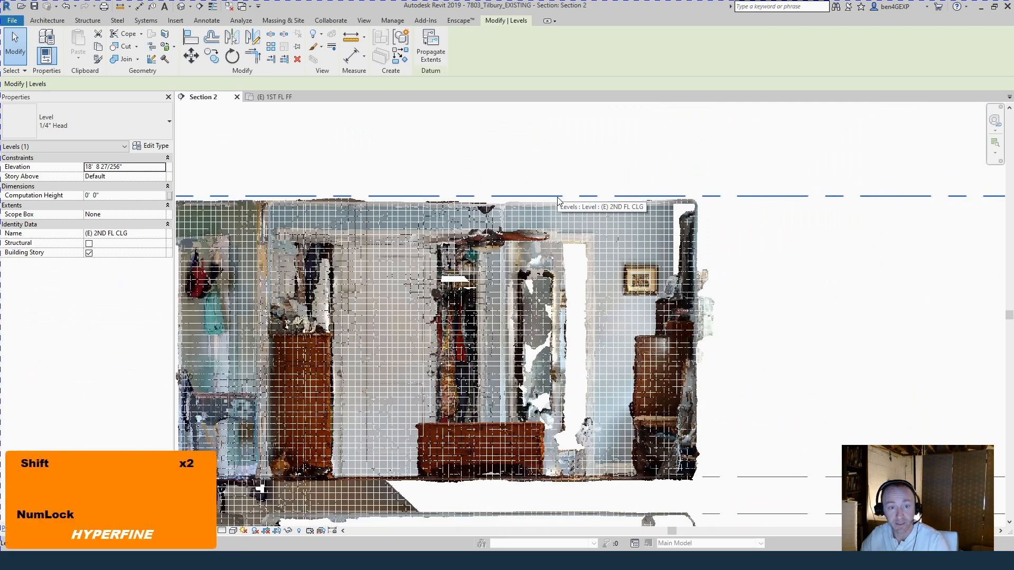
# Dimension the 7' 8 1/2" height between the 2ND FL FF and 2ND FL CLG levels.
pyautogui.press('Up')
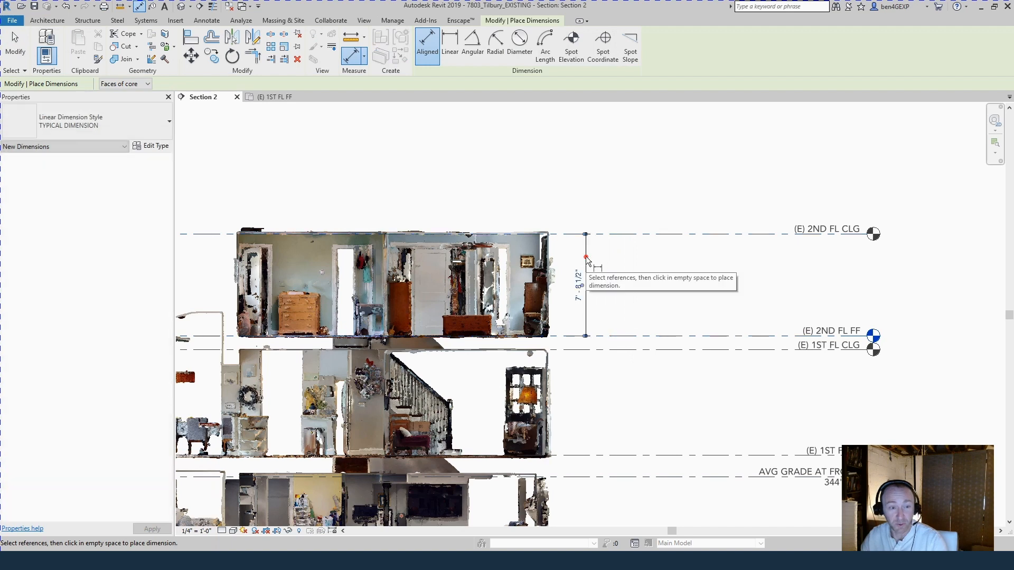
pyautogui.press('Escape')
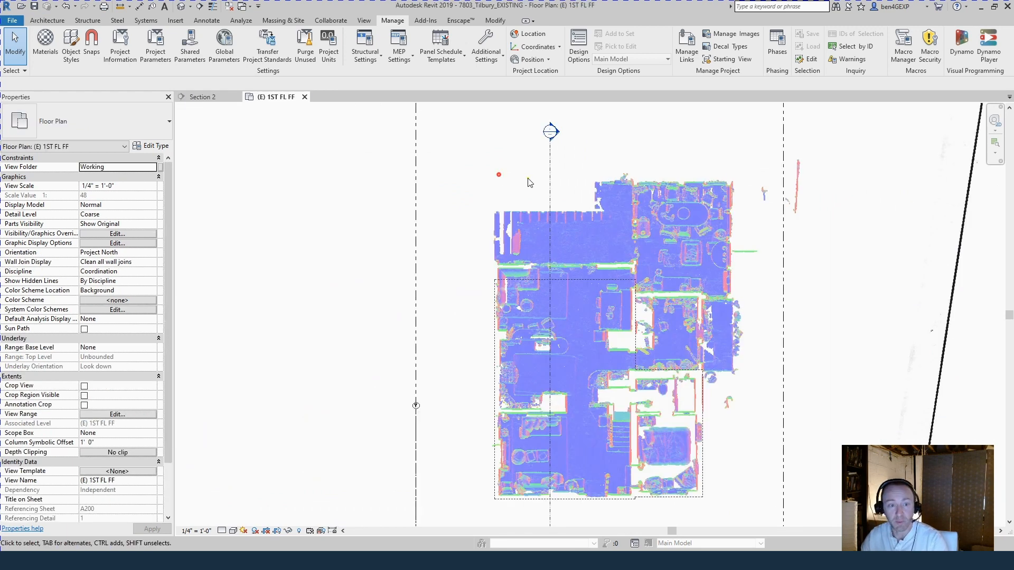
# Move the section line through the staircase and reopen Section 2.
pyautogui.click(551, 132)
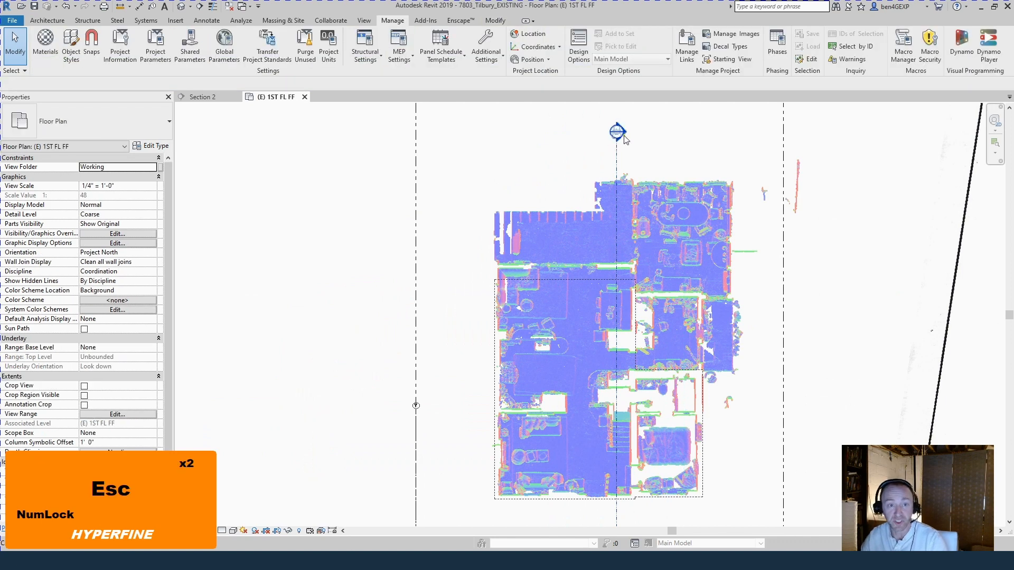
pyautogui.click(201, 97)
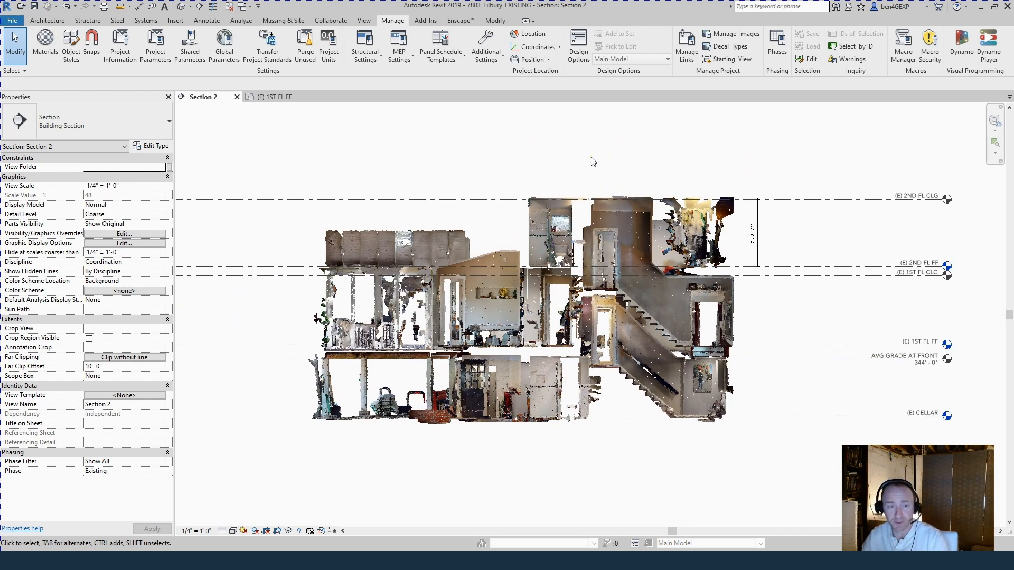
pyautogui.moveTo(861, 247)
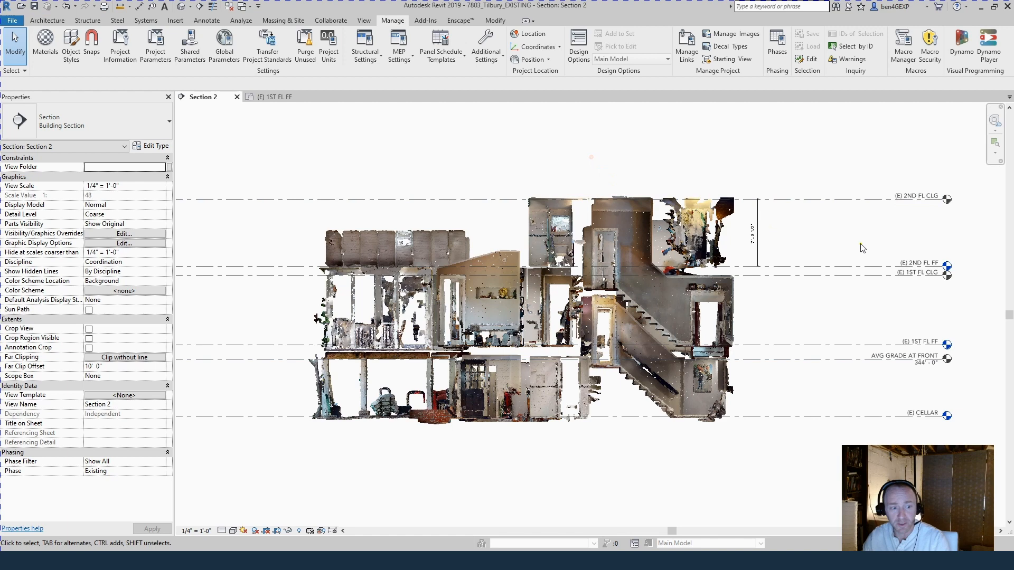
# Trace Generic 10" walls along the house's point-cloud edges on the first-floor plan.
pyautogui.click(273, 97)
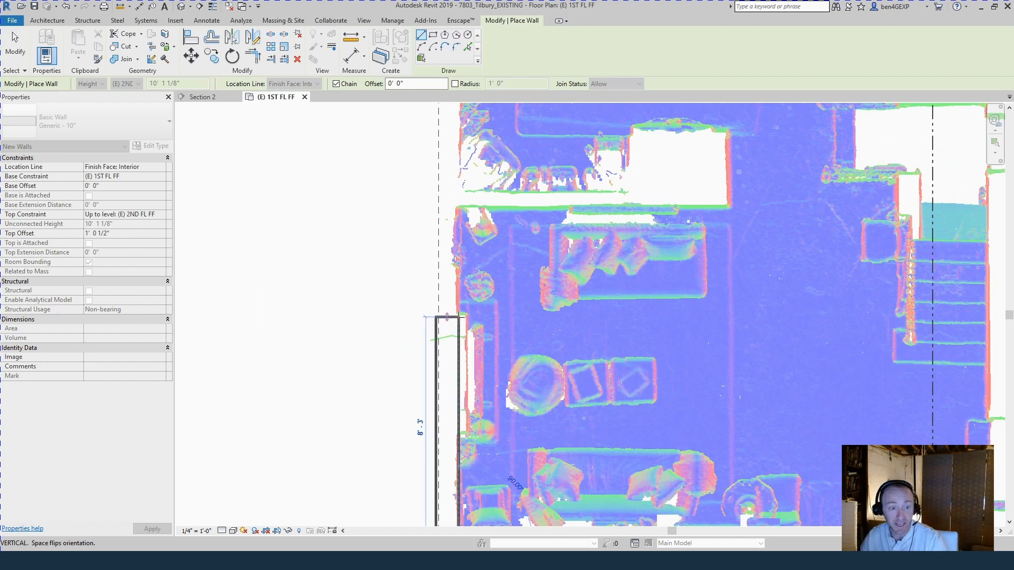
pyautogui.click(452, 350)
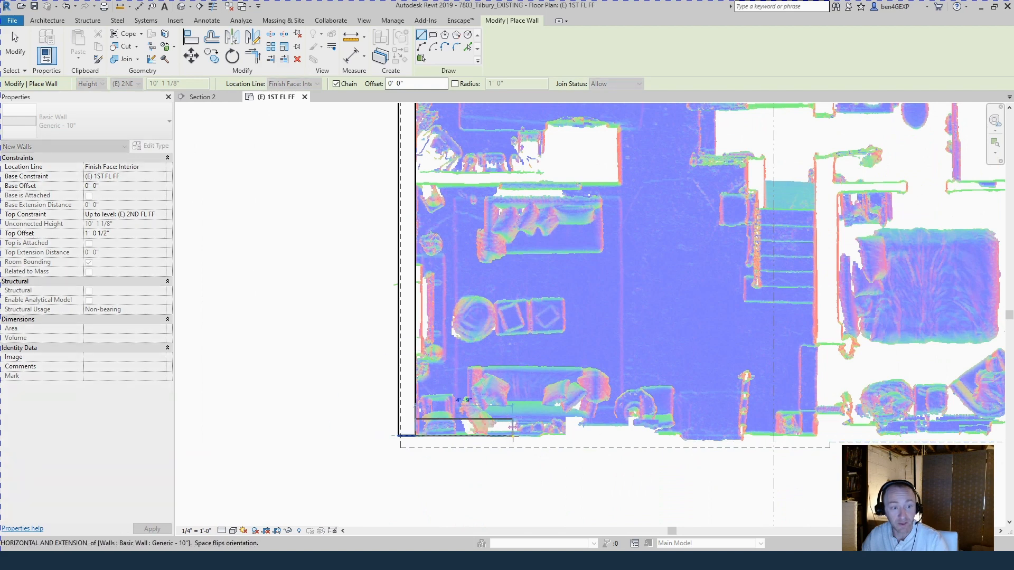
pyautogui.press('space')
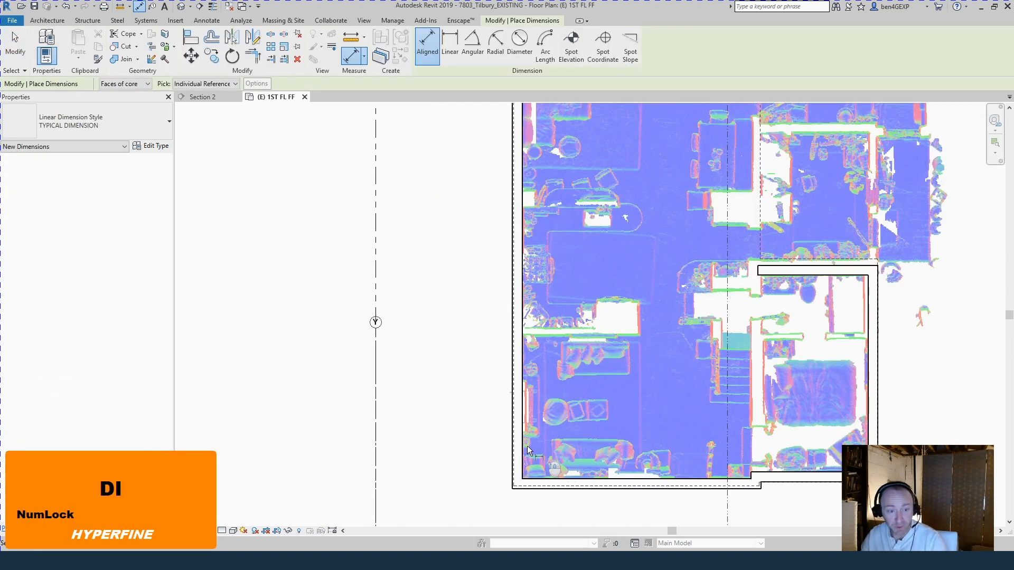
# Place an aligned dimension of 29' 7" between the traced wall faces.
pyautogui.press('Tab')
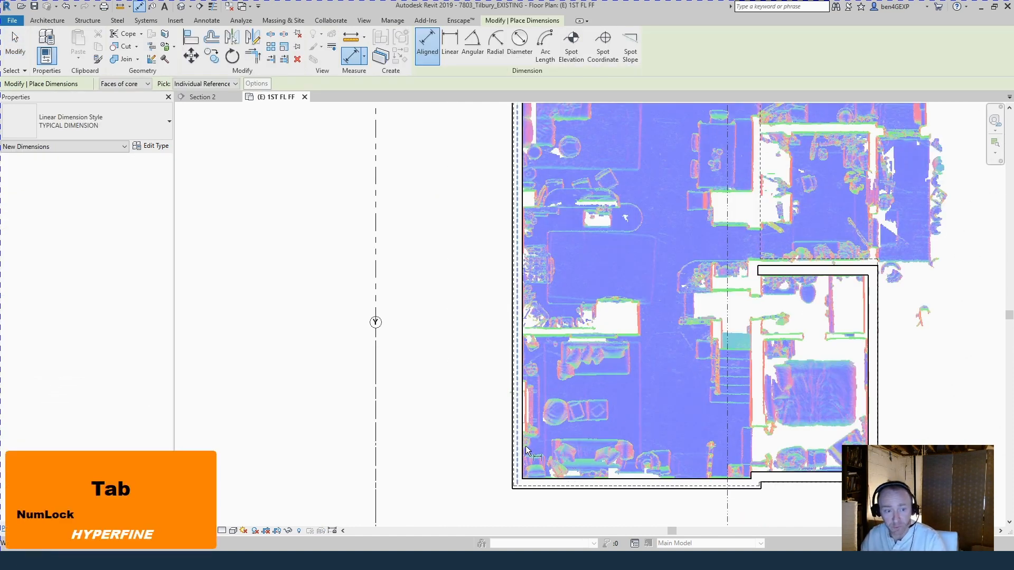
pyautogui.press('Tab')
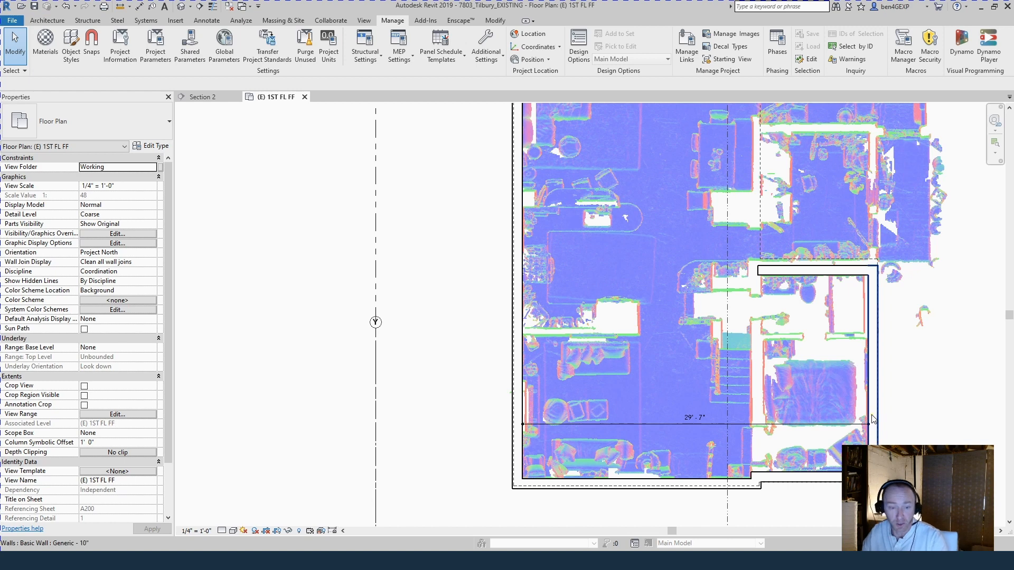
pyautogui.moveTo(868, 429)
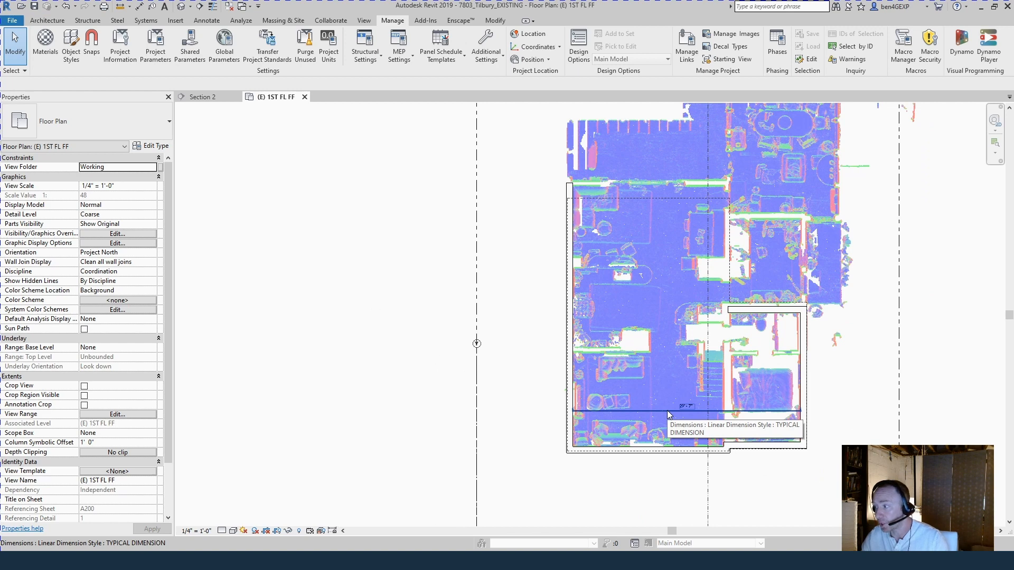
pyautogui.moveTo(520, 397)
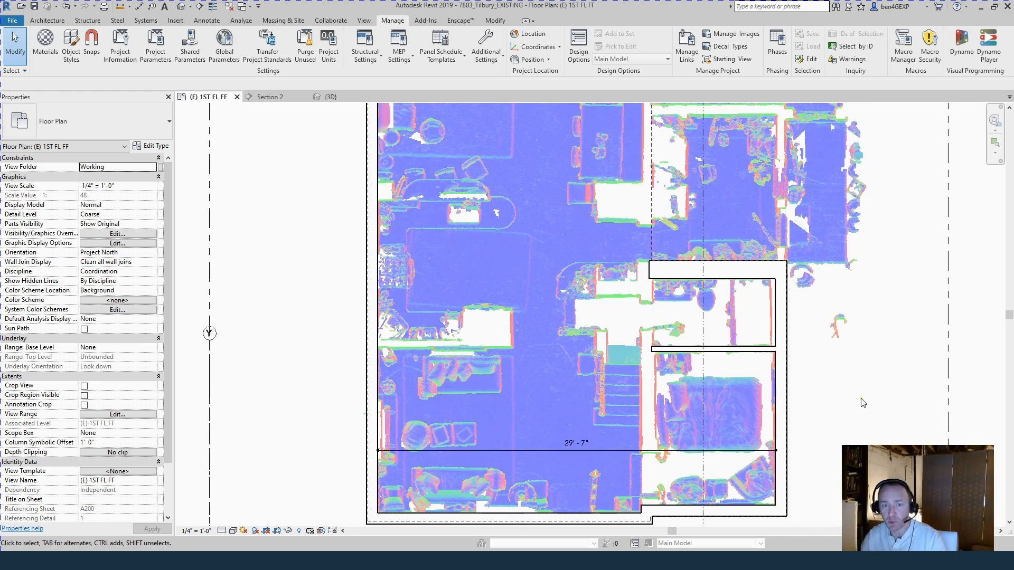
# Reopen Section 2 and lower its Far Clip Offset for a thin slice.
pyautogui.click(716, 351)
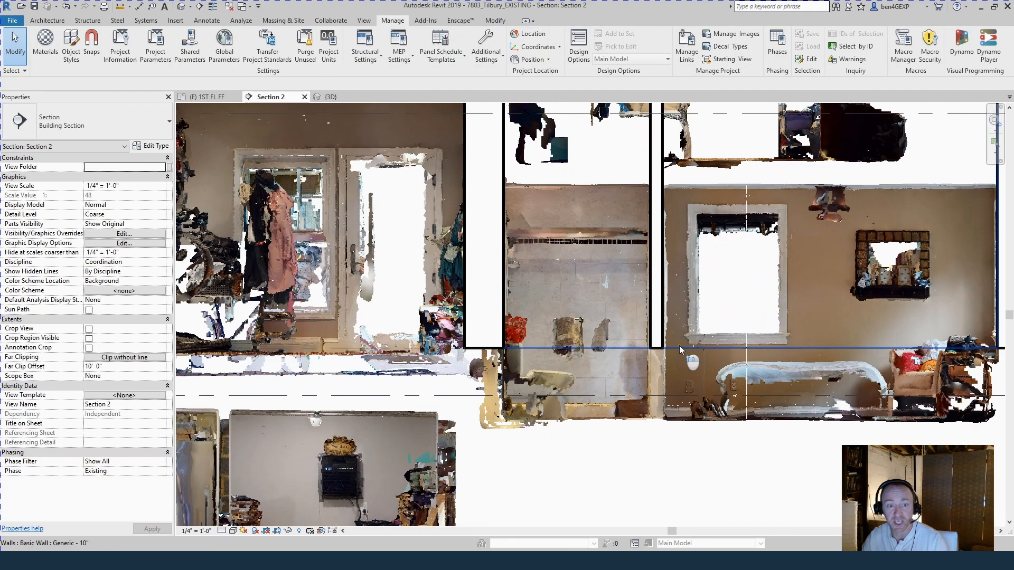
pyautogui.press('Escape')
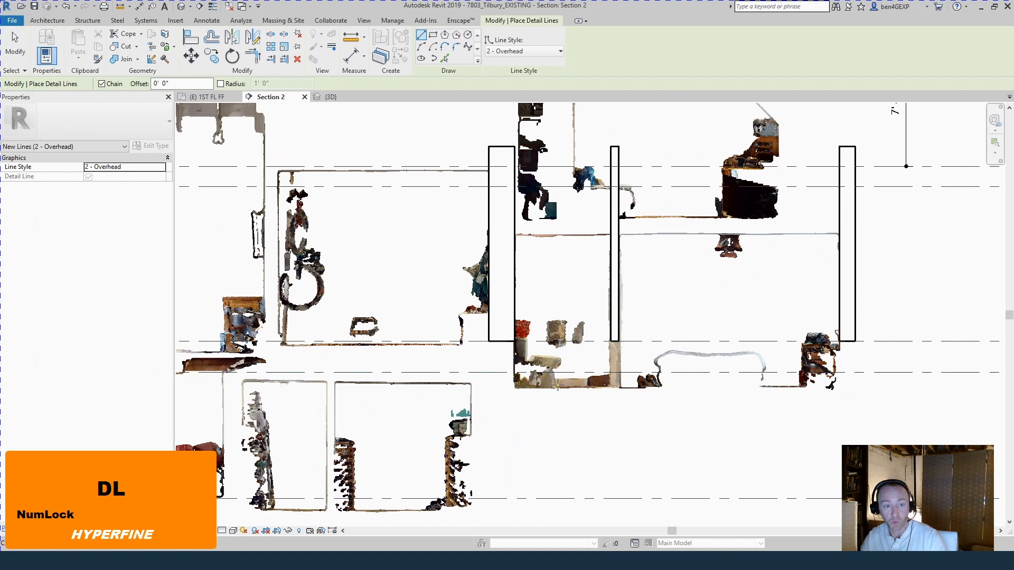
# Cancel the Detail Line tool and open the {3D} view.
pyautogui.press('Escape')
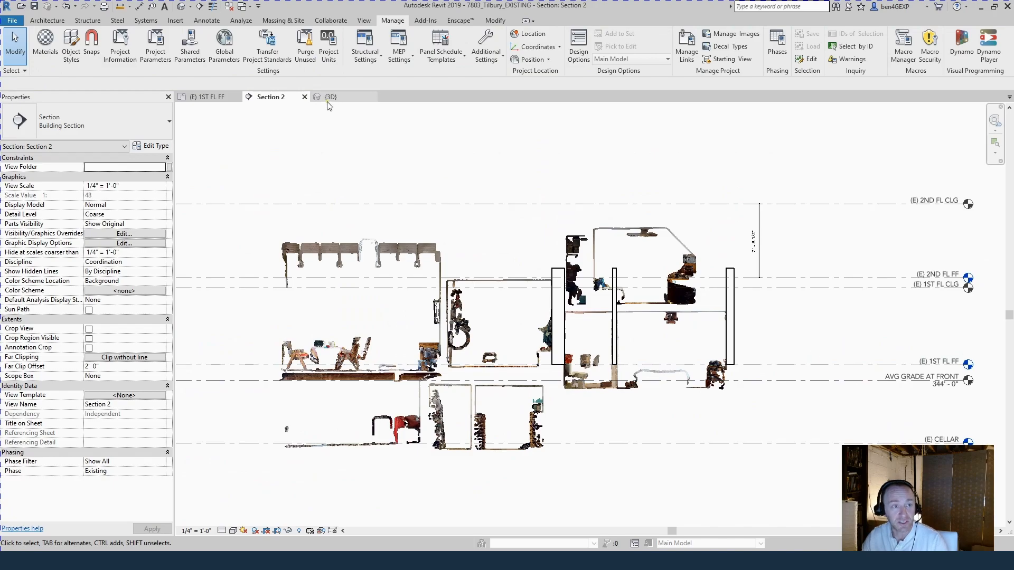
pyautogui.click(331, 97)
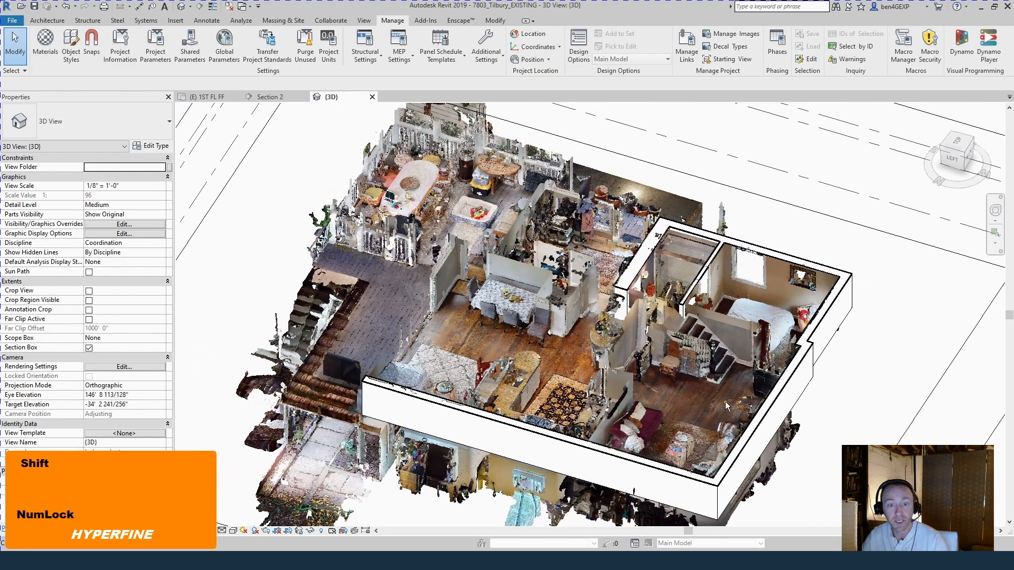
# Orbit the 3D view to inspect the traced interior wall, then open Section 3.
pyautogui.moveTo(726, 407); pyautogui.dragTo(692, 285)
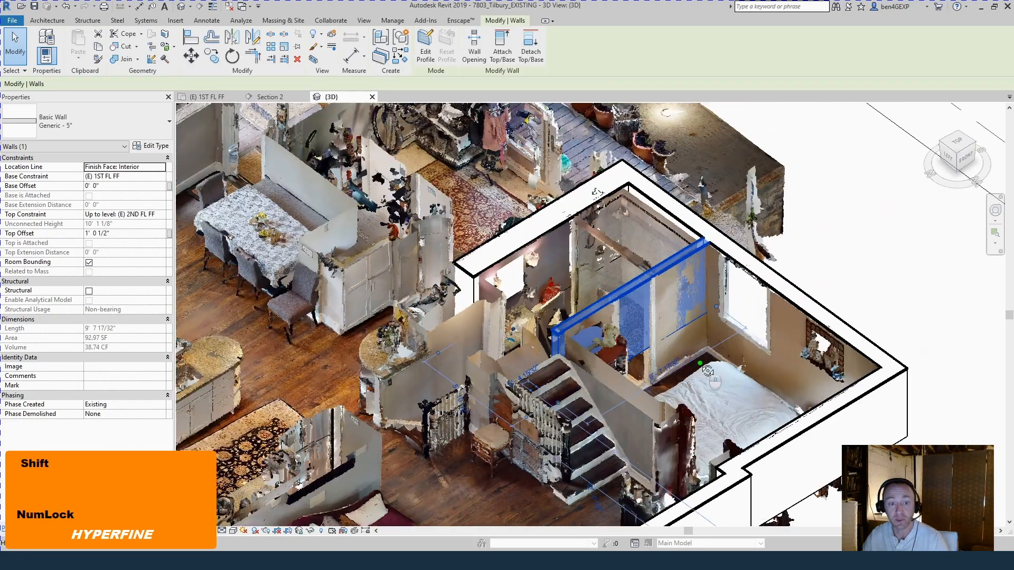
pyautogui.moveTo(705, 368); pyautogui.dragTo(821, 381)
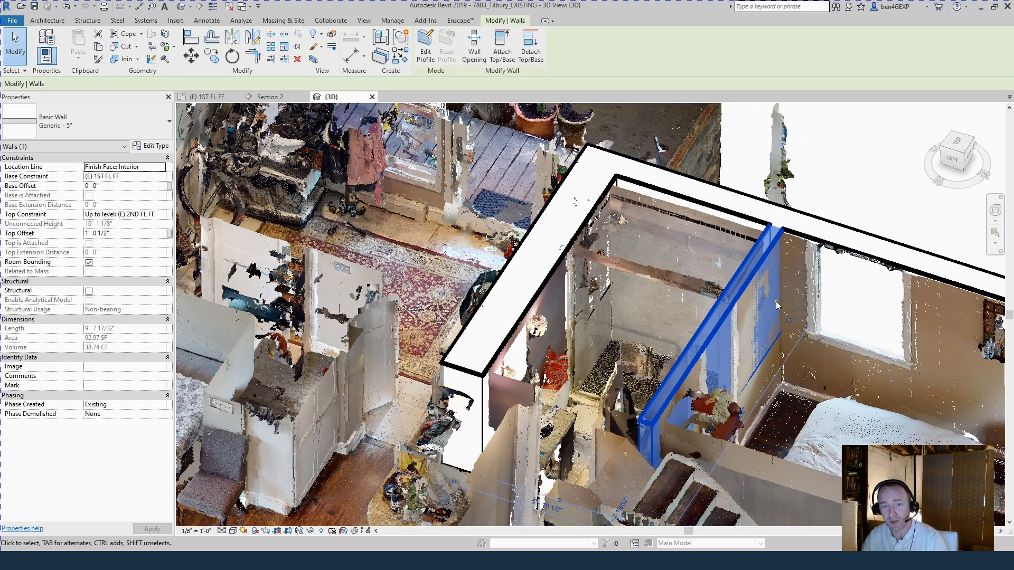
pyautogui.moveTo(770, 319)
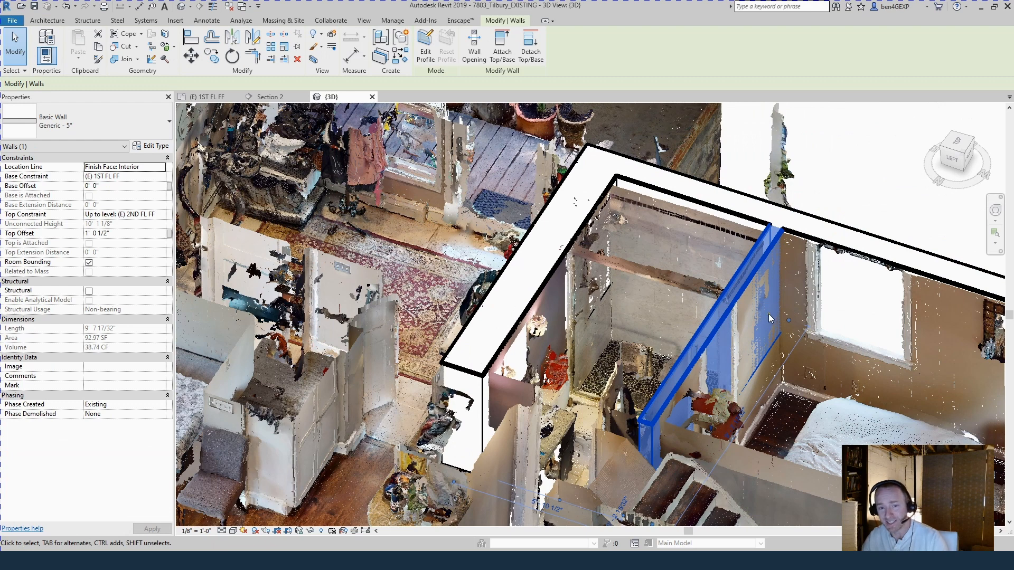
pyautogui.moveTo(766, 333)
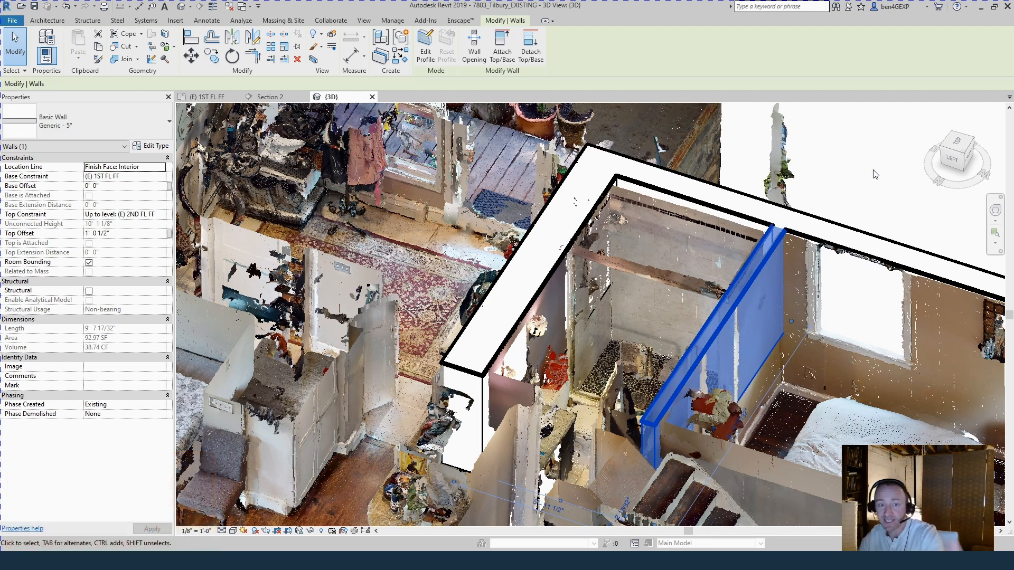
pyautogui.press('NumLock')
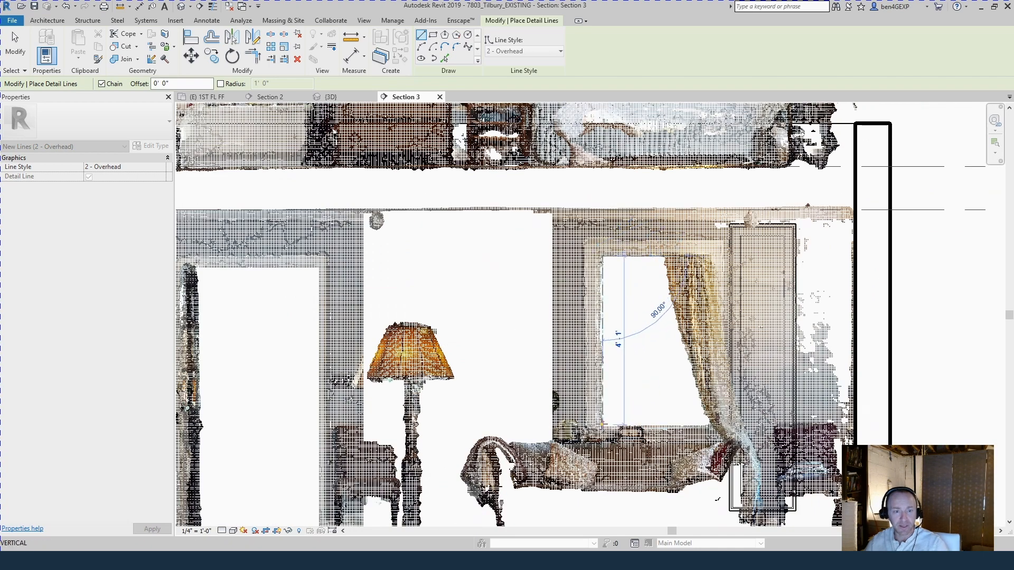
# Place the window in the front opening and assign a duplicated type named EX - 2-8 x 4-2.
pyautogui.click(639, 391)
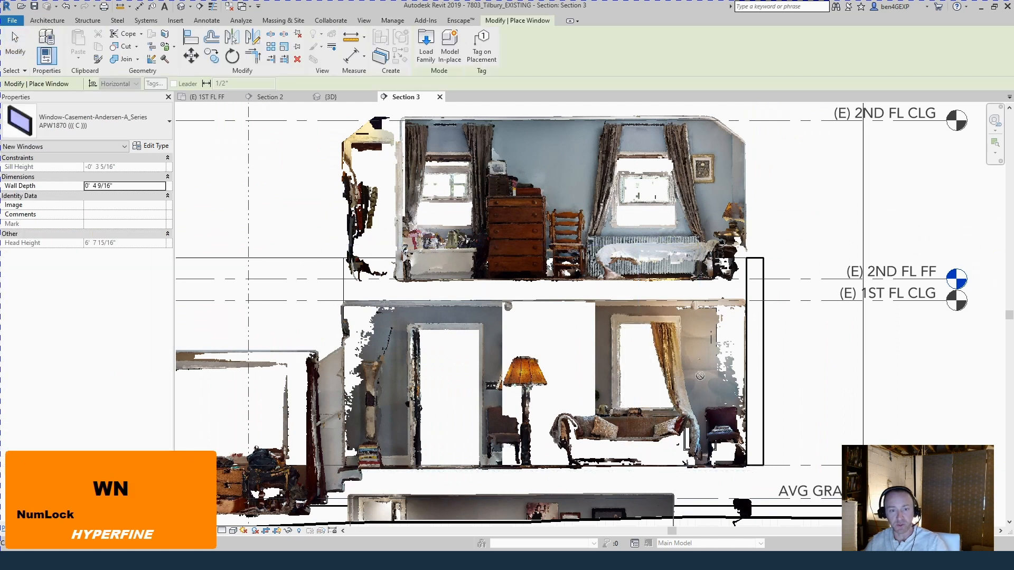
pyautogui.press('Escape')
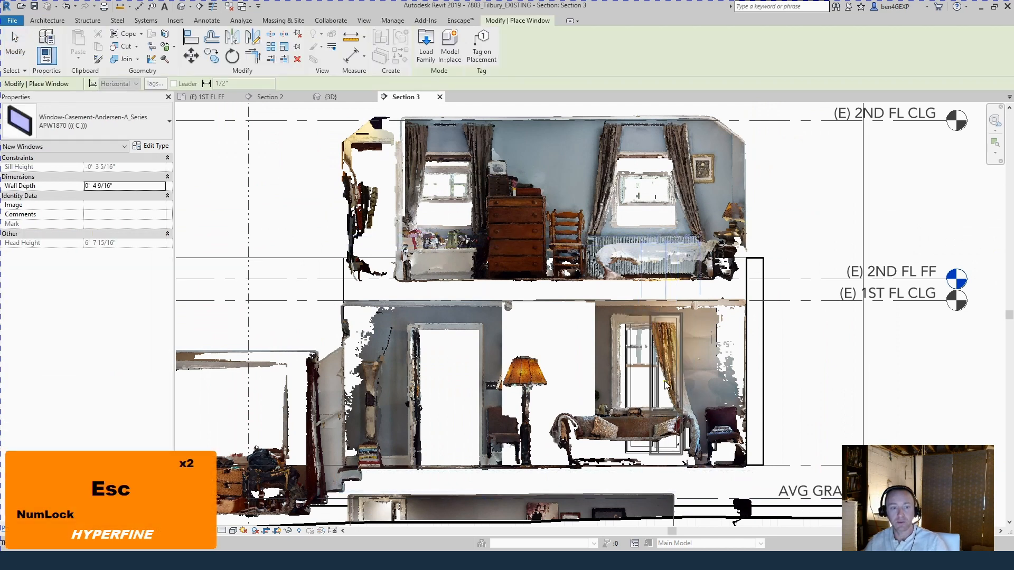
pyautogui.click(155, 146)
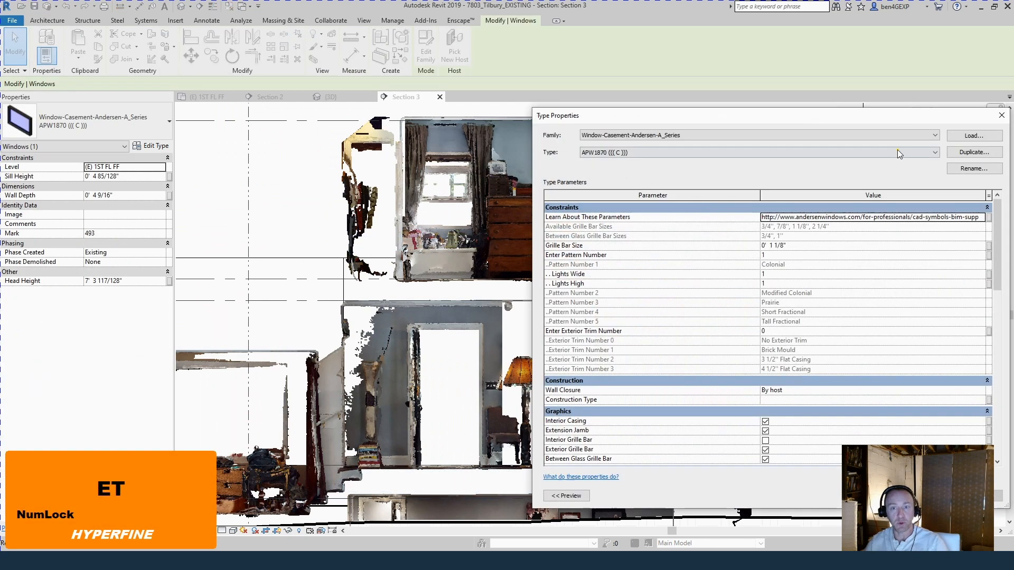
pyautogui.click(974, 152)
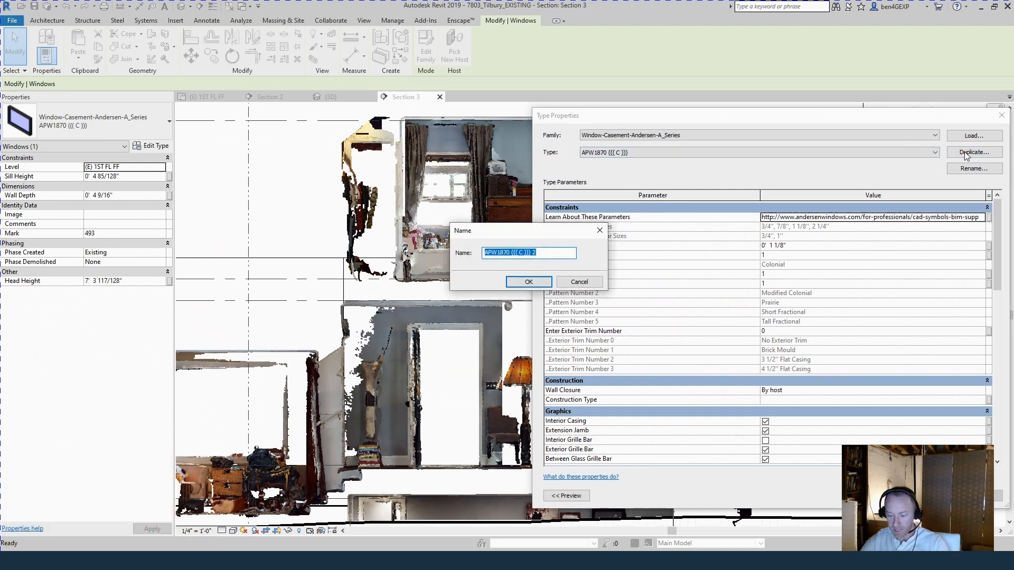
pyautogui.write('EX - 2-8 x 4-2')
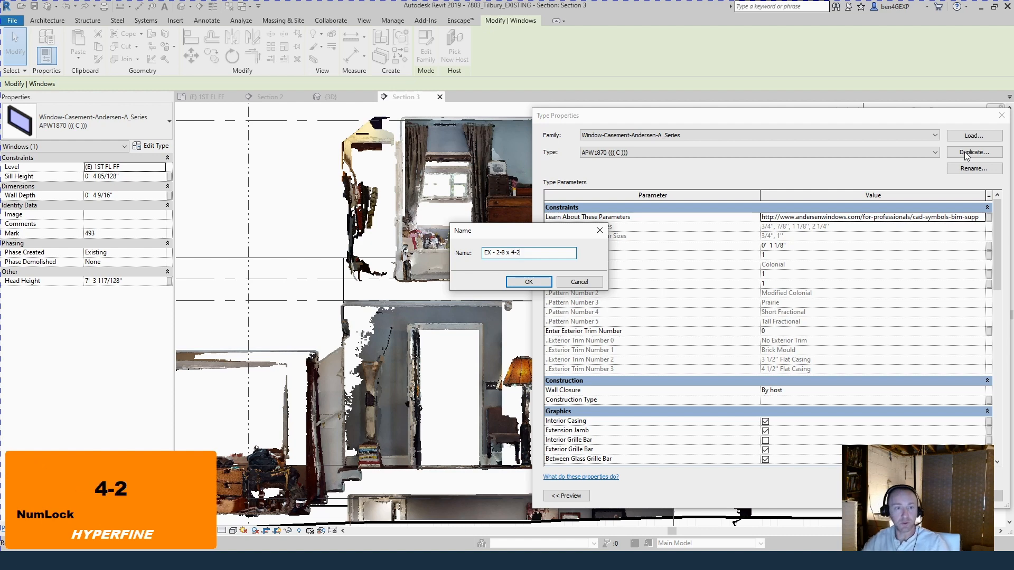
pyautogui.click(528, 281)
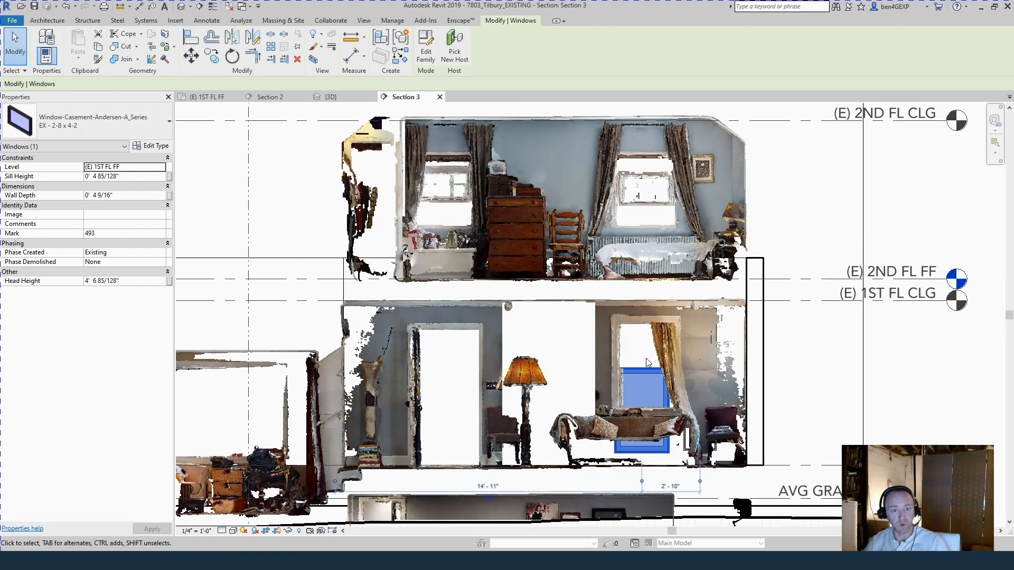
pyautogui.press('Escape')
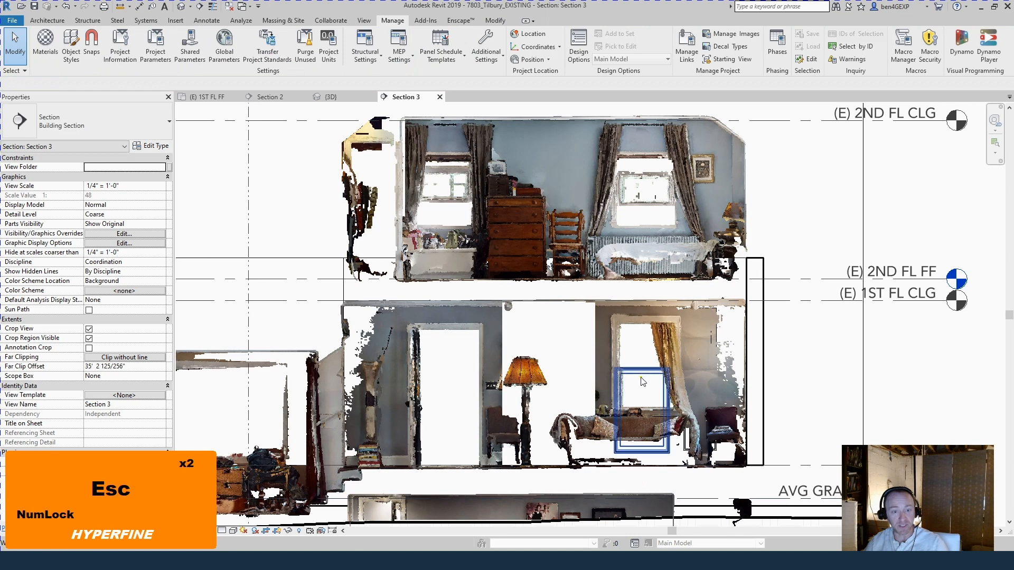
# Set the front window's sill to 2'-6", delete the measuring dimension, and switch to {3D}.
pyautogui.click(643, 381)
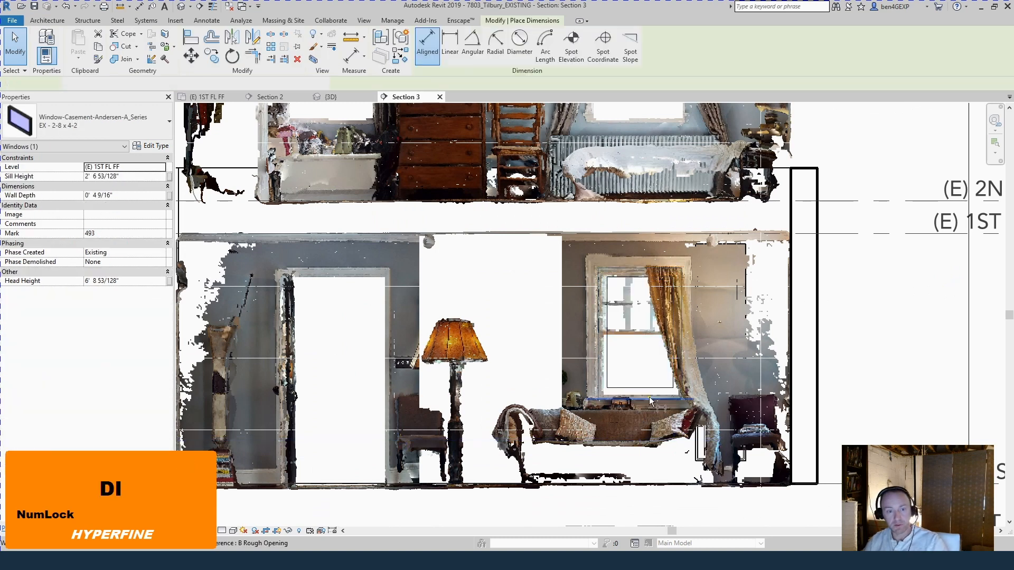
pyautogui.click(651, 400)
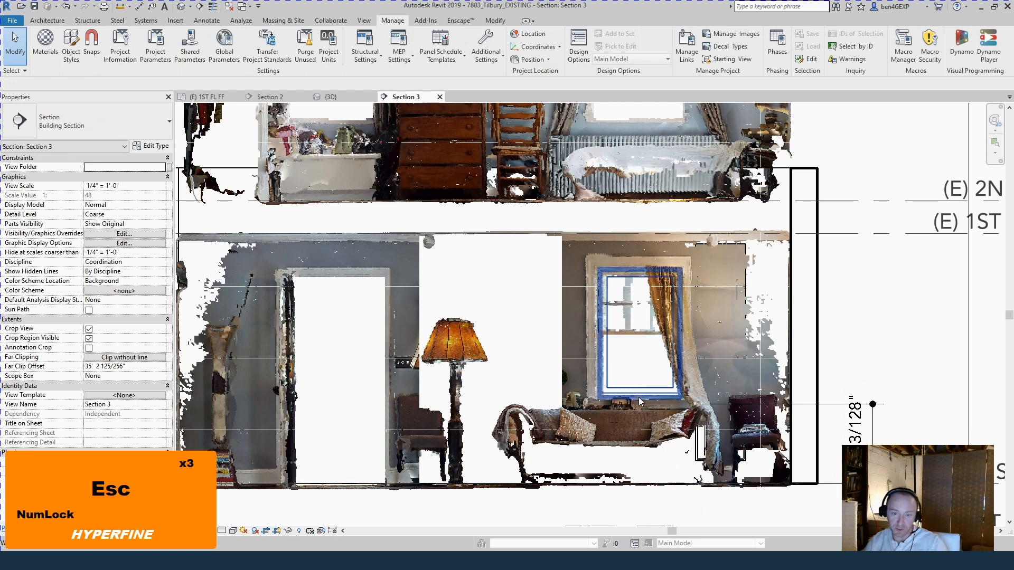
pyautogui.click(635, 330)
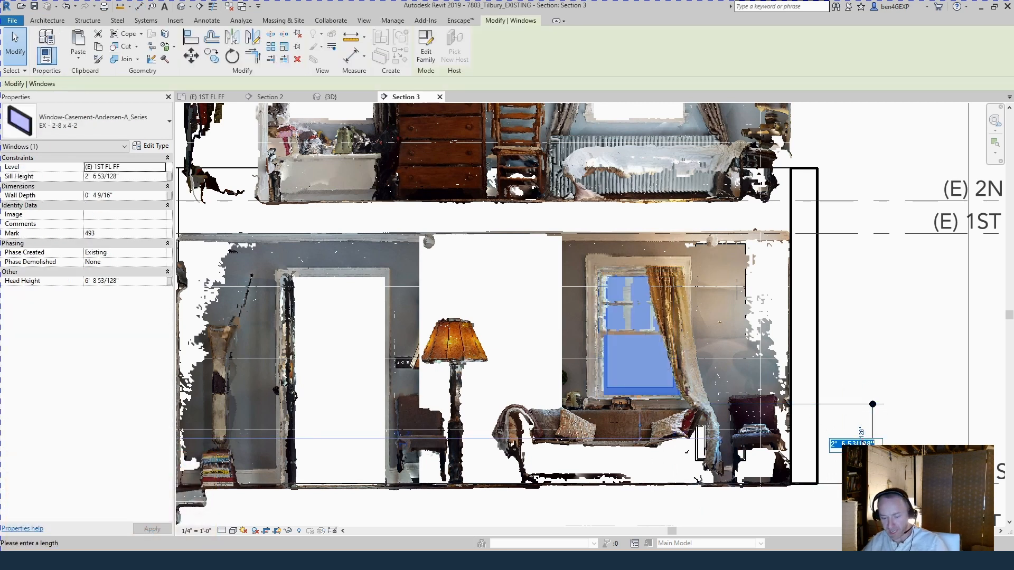
pyautogui.press('Escape')
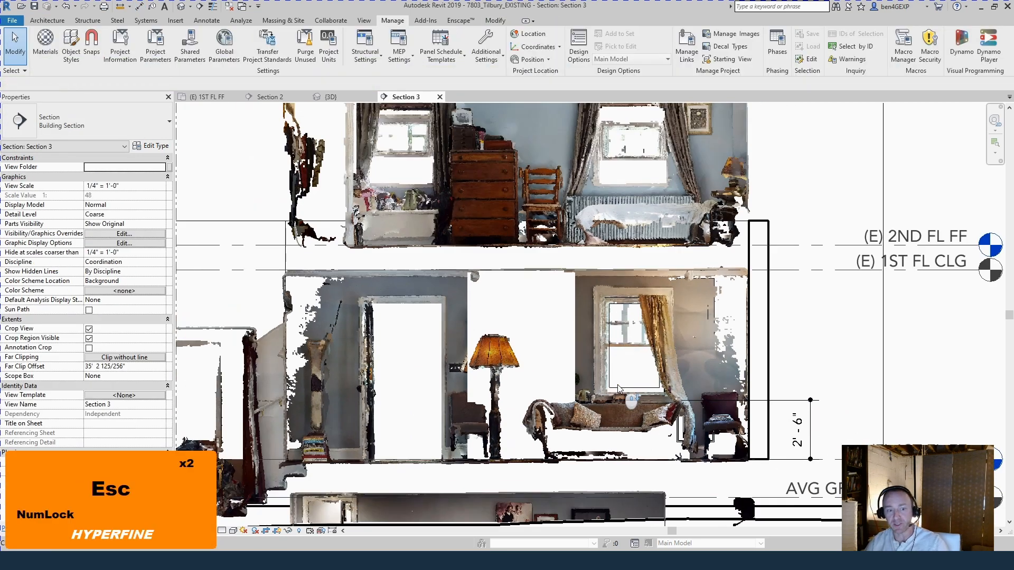
pyautogui.press('Delete')
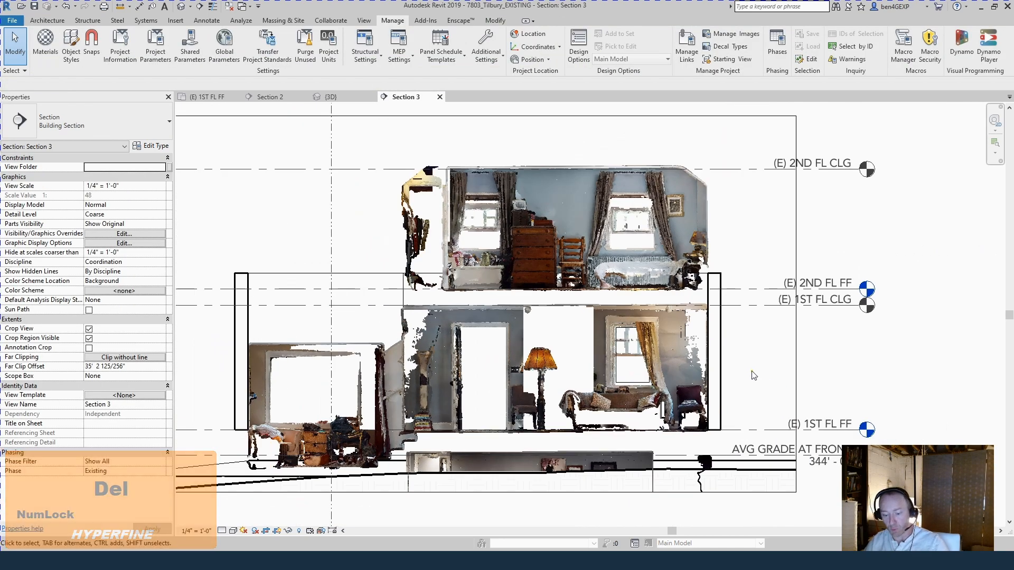
pyautogui.click(330, 97)
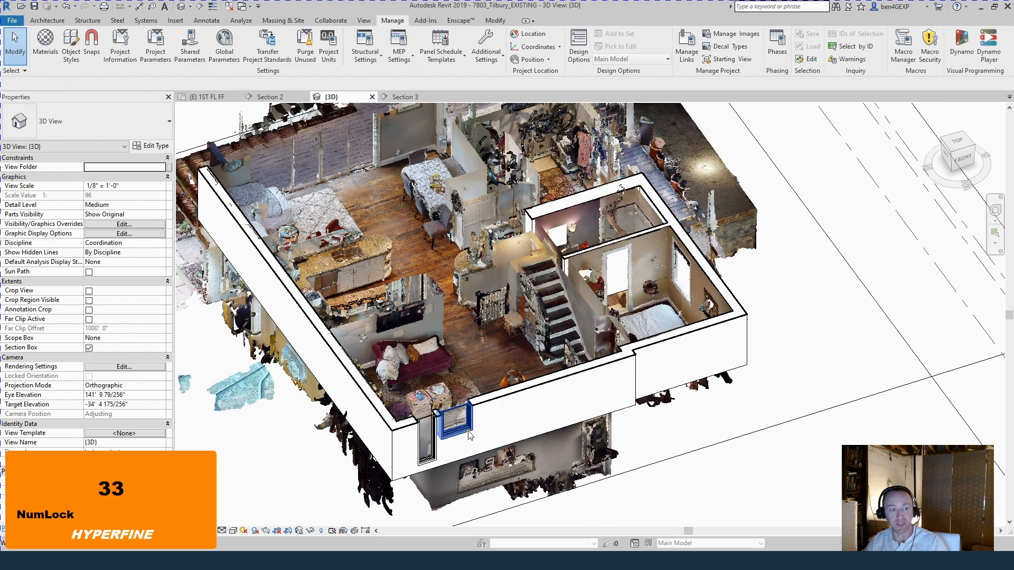
# Review the front window in {3D}, the (E) 1ST FL FF plan, and Section 3.
pyautogui.click(457, 425)
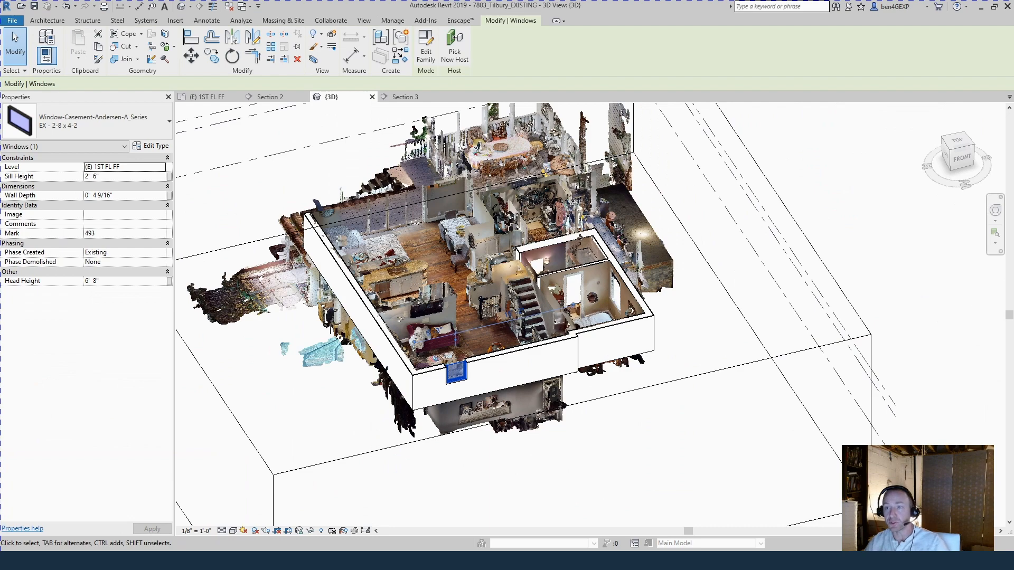
pyautogui.click(206, 97)
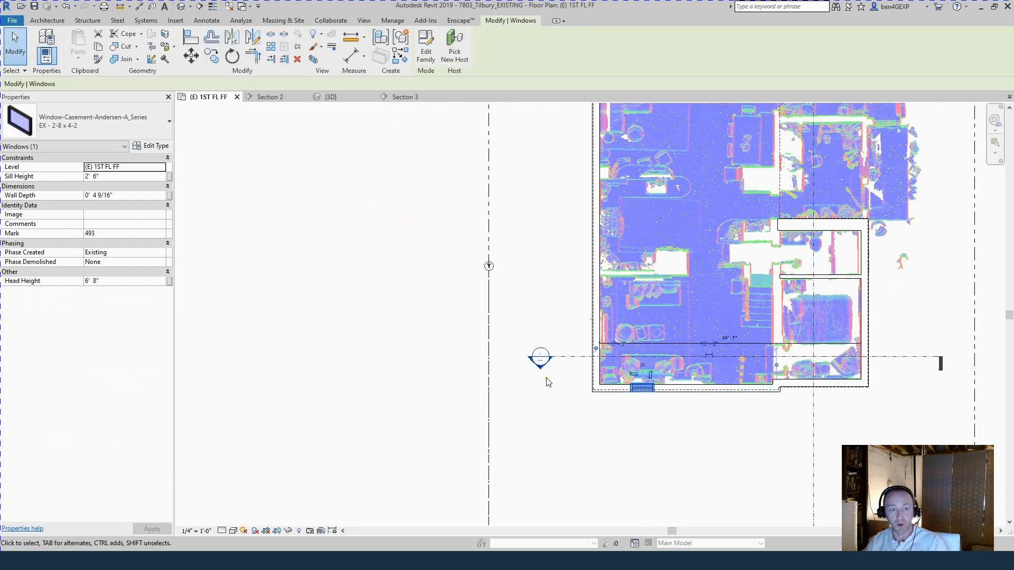
pyautogui.click(405, 97)
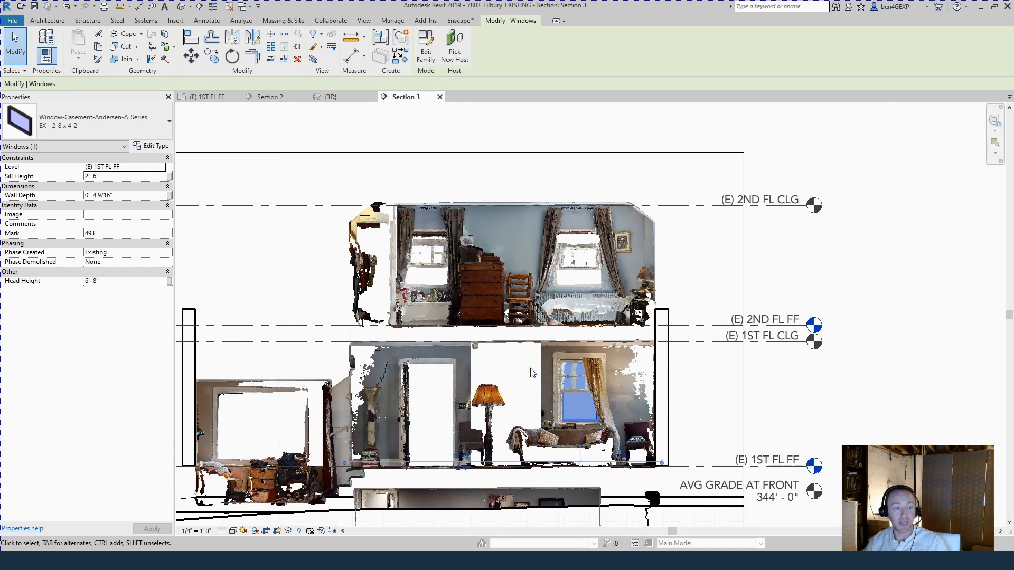
pyautogui.moveTo(323, 430)
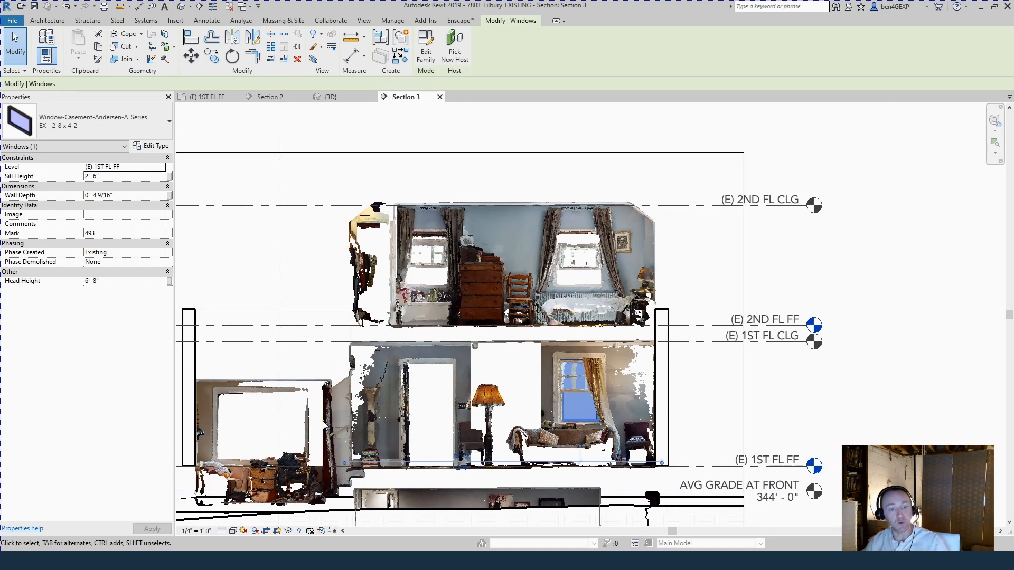
pyautogui.moveTo(698, 410)
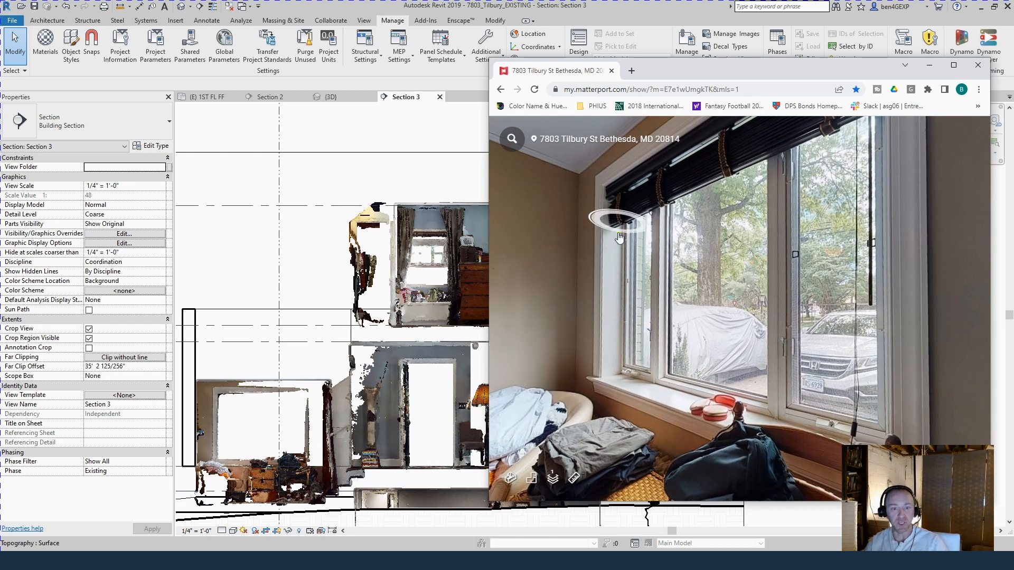
pyautogui.moveTo(843, 295)
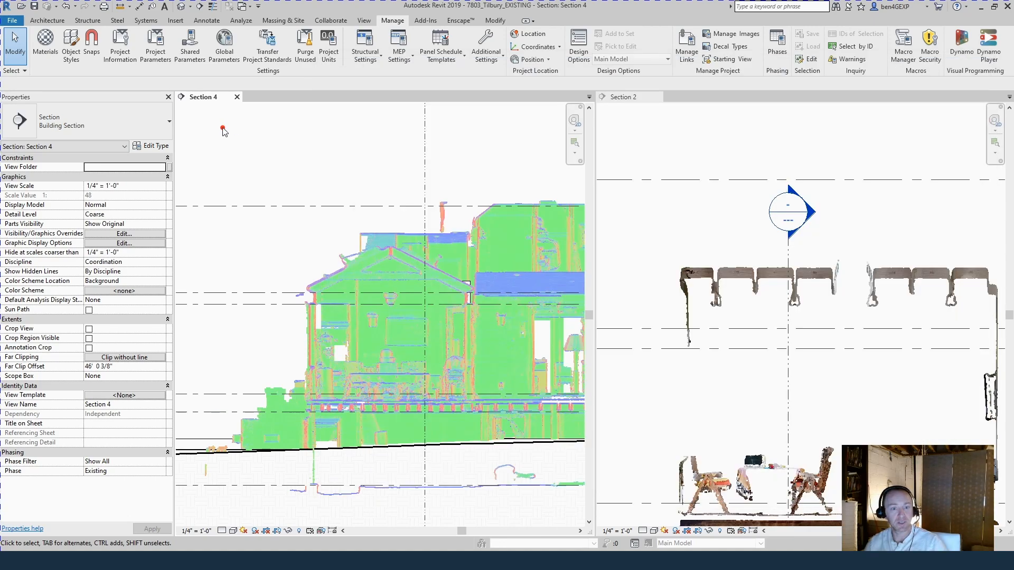
pyautogui.moveTo(749, 298)
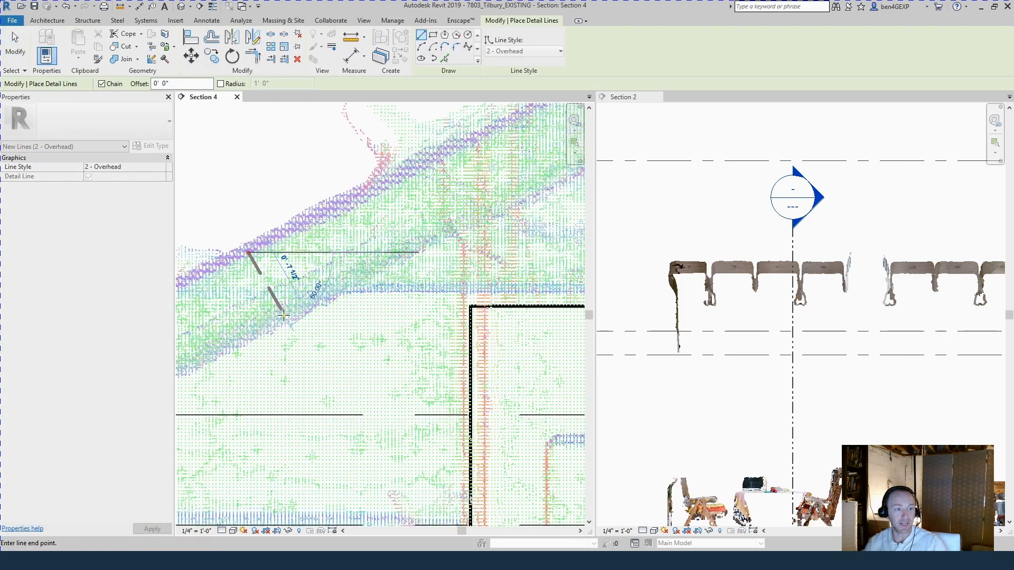
# Draw a detail line along the gable roof slope over the point cloud in Section 4.
pyautogui.press('Escape')
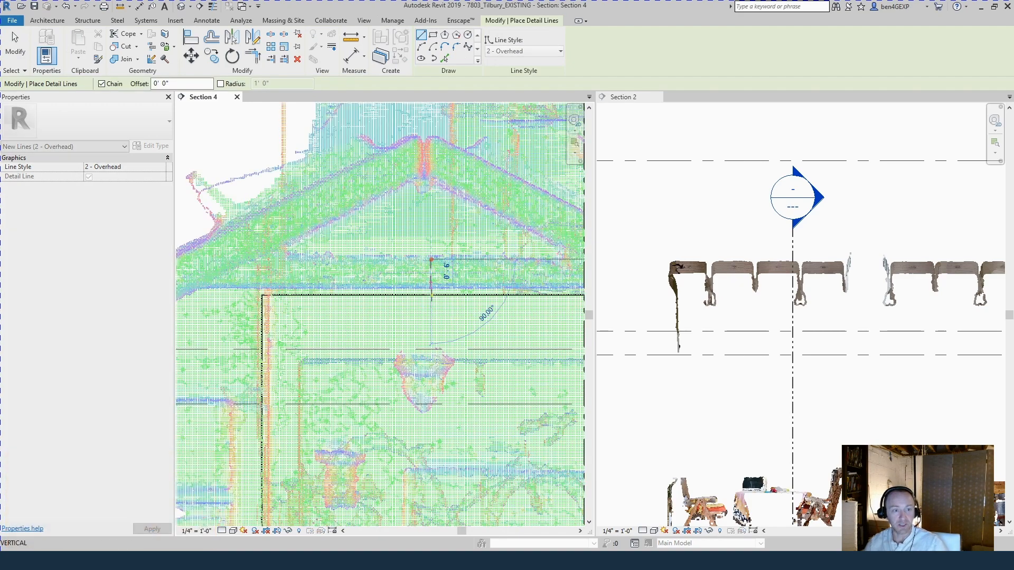
pyautogui.press('Escape')
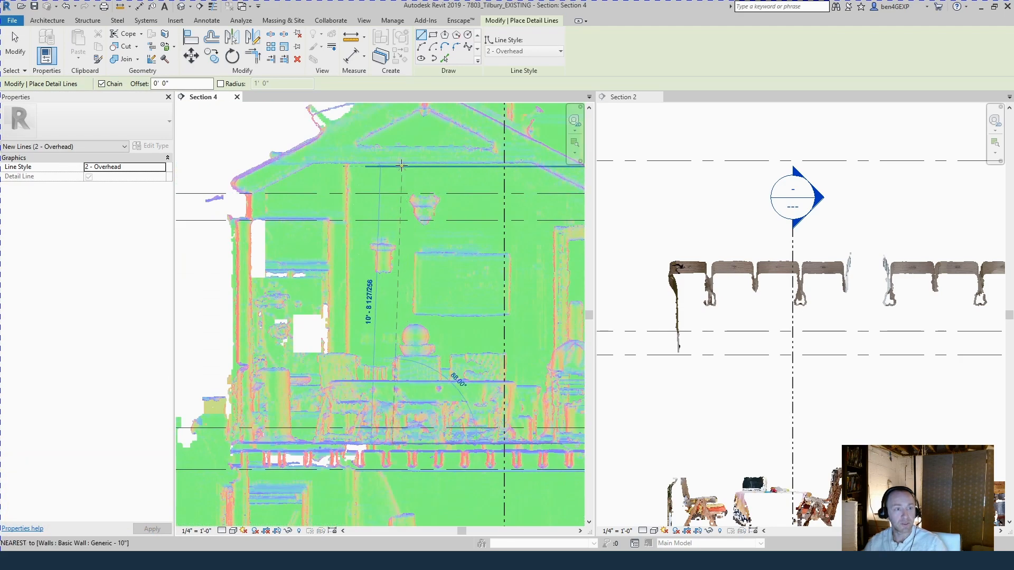
pyautogui.press('Escape')
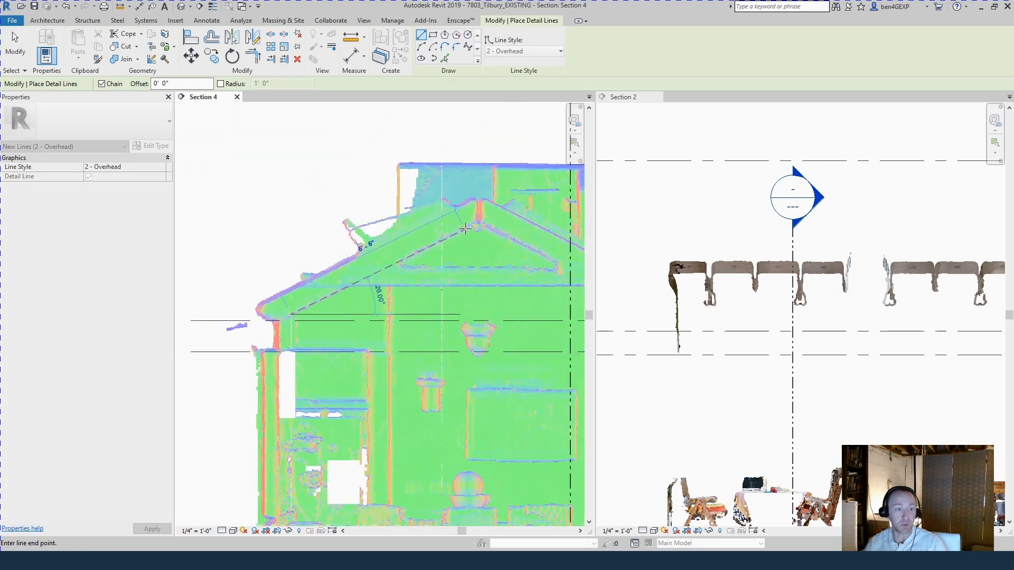
pyautogui.press('Escape')
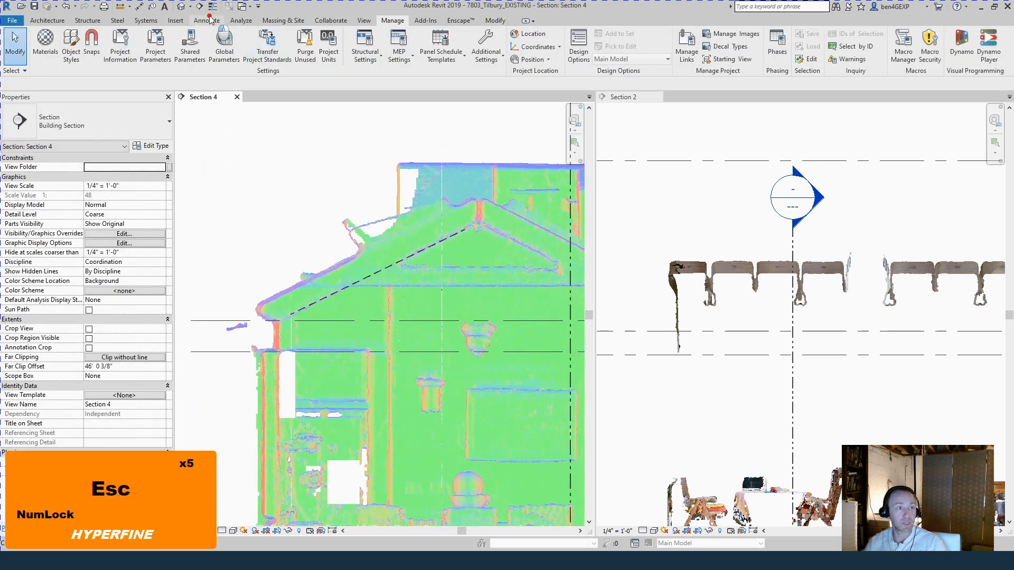
# Add a Spot Slope to the roof detail line showing roughly 5 3/4" in 12".
pyautogui.click(207, 20)
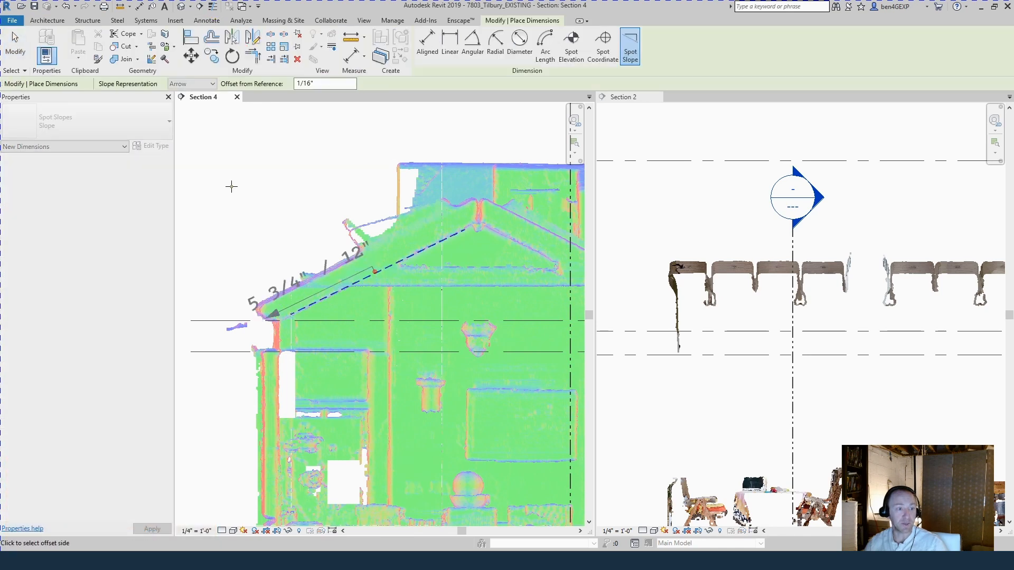
pyautogui.click(296, 274)
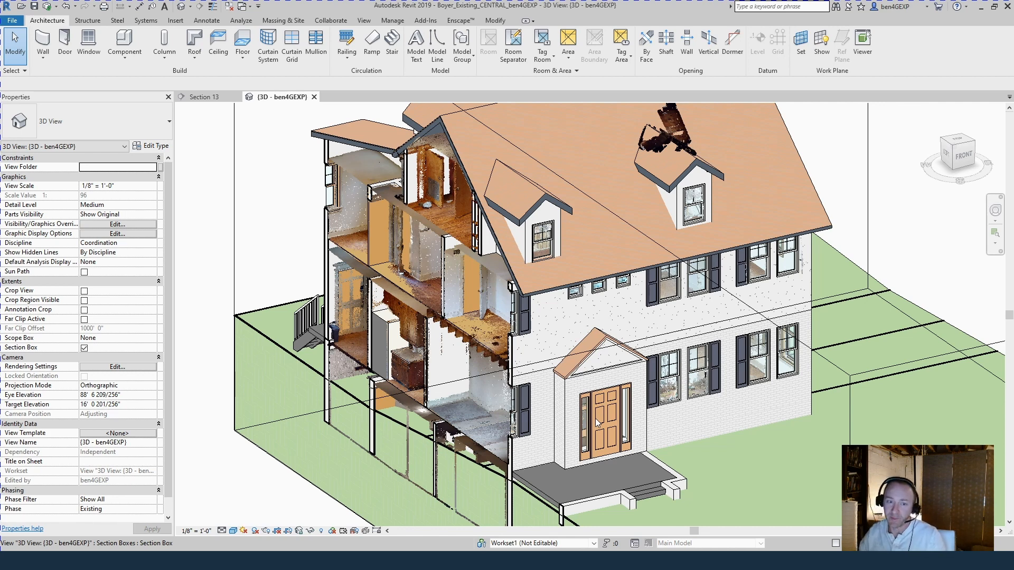
pyautogui.moveTo(721, 395)
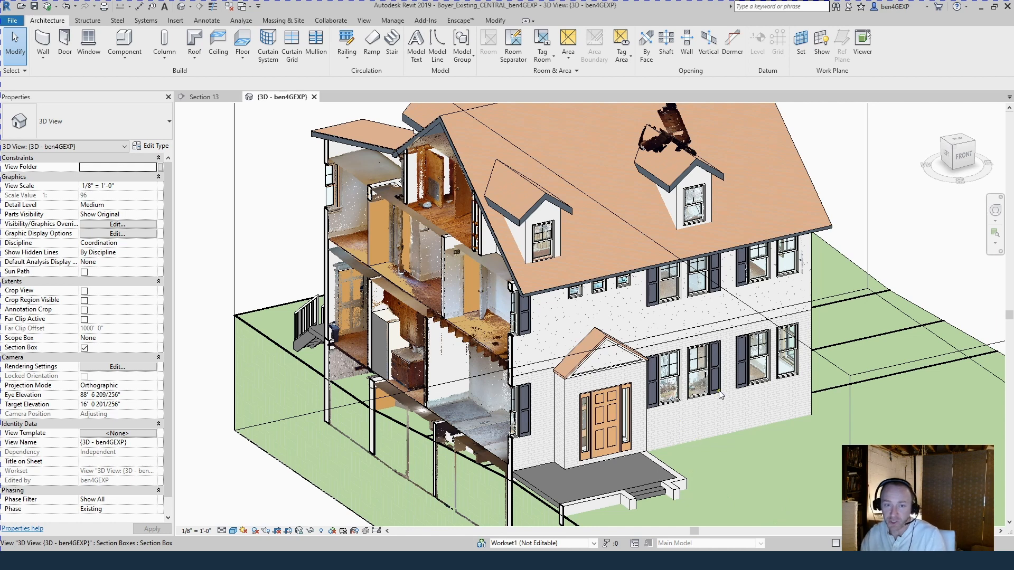
pyautogui.moveTo(635, 261)
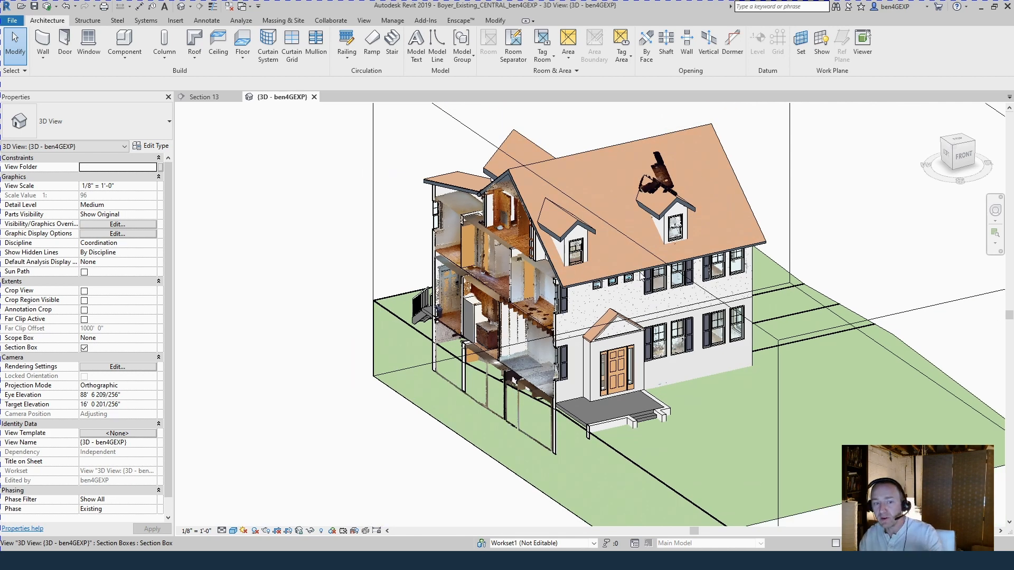
pyautogui.moveTo(659, 291)
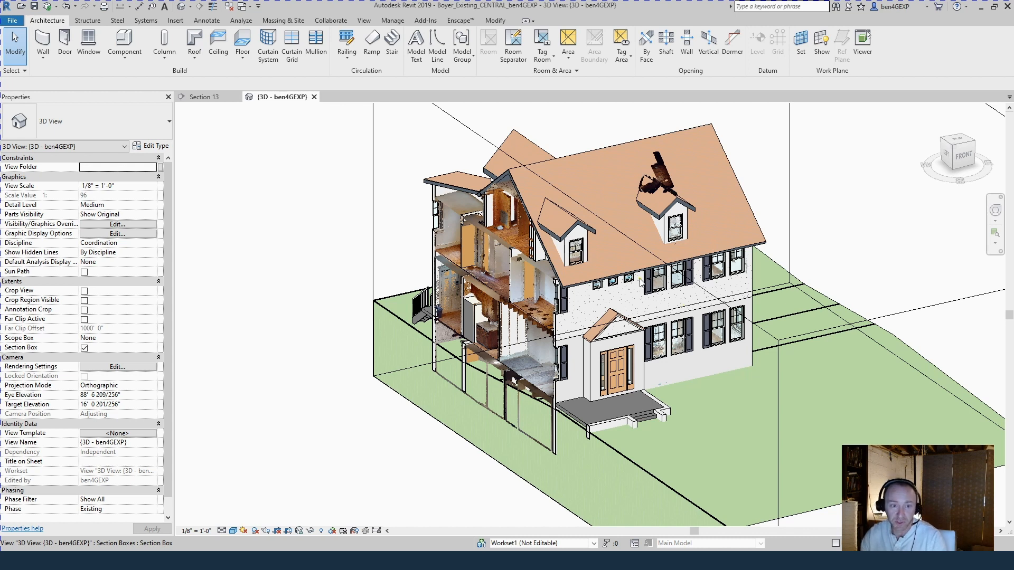
pyautogui.moveTo(698, 403)
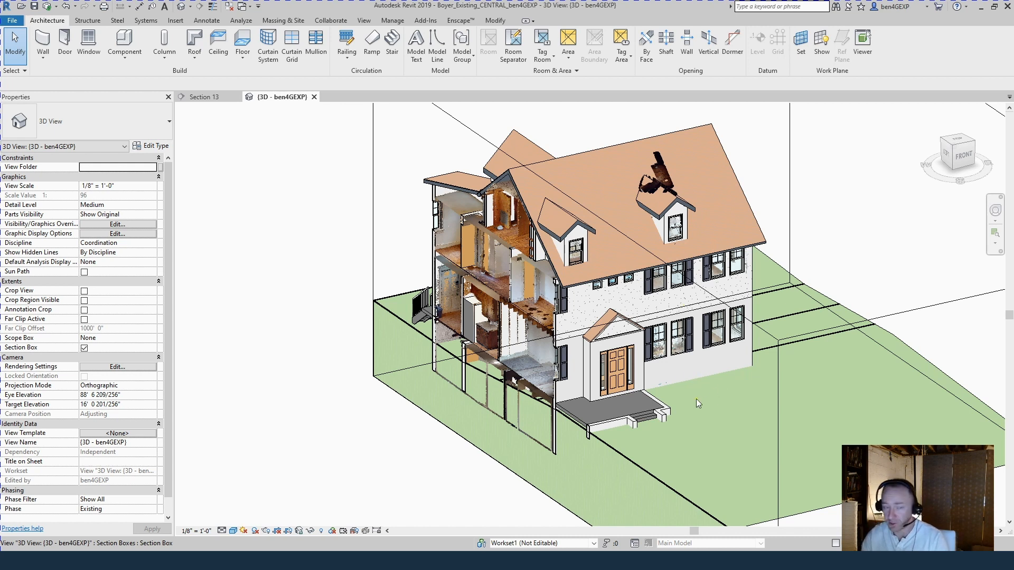
pyautogui.moveTo(726, 404)
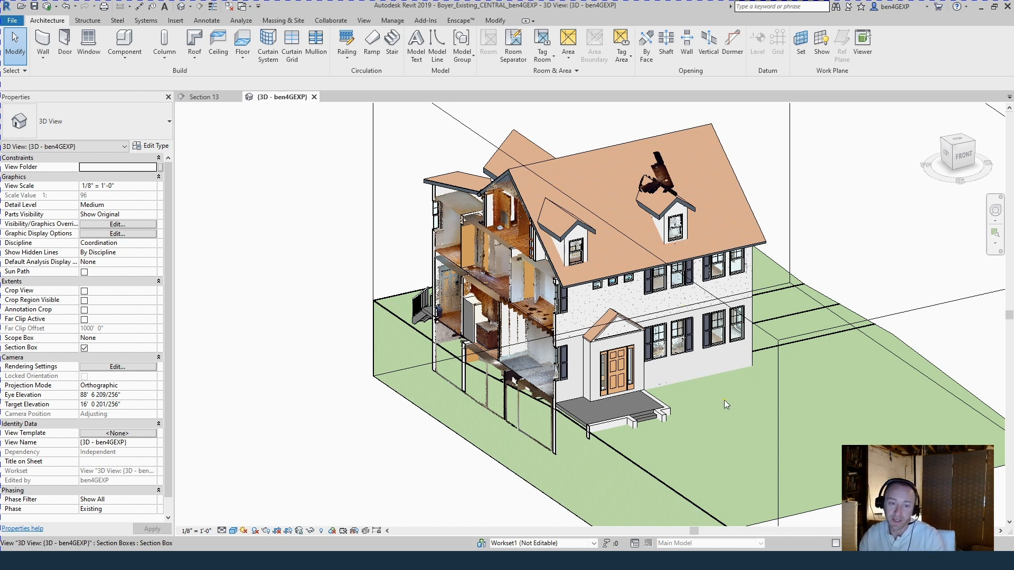
pyautogui.moveTo(338, 472)
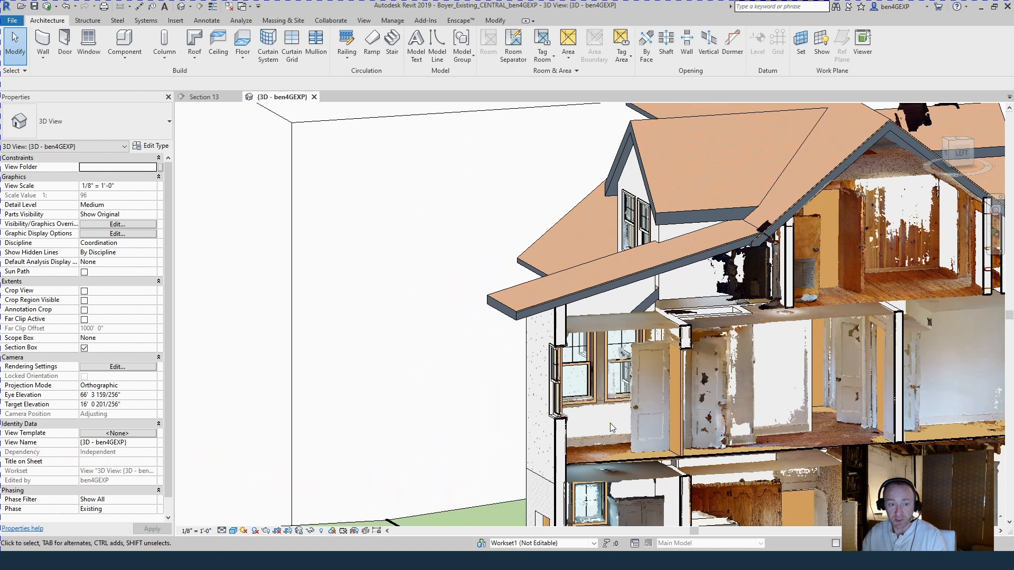
pyautogui.click(621, 365)
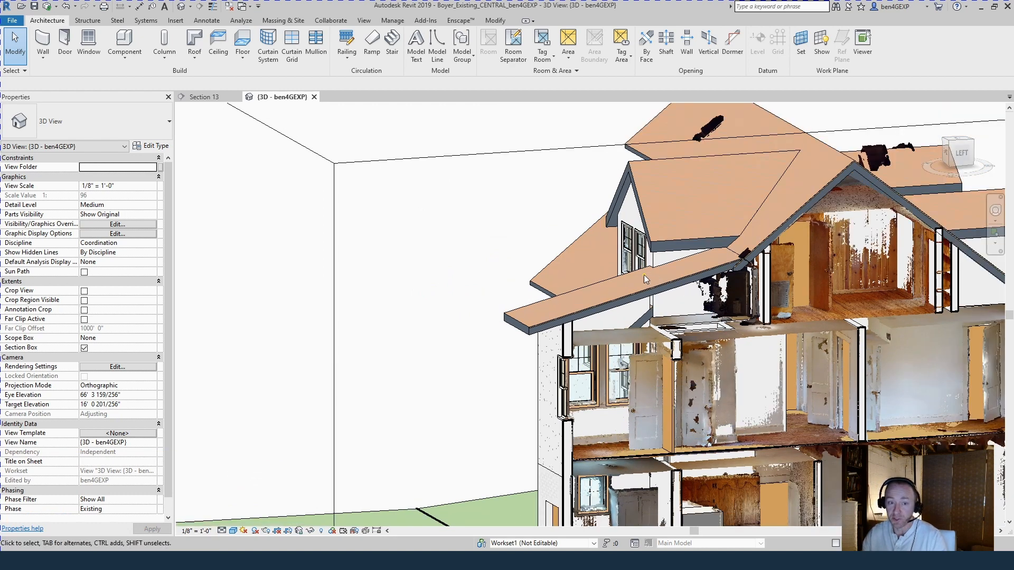
pyautogui.click(641, 295)
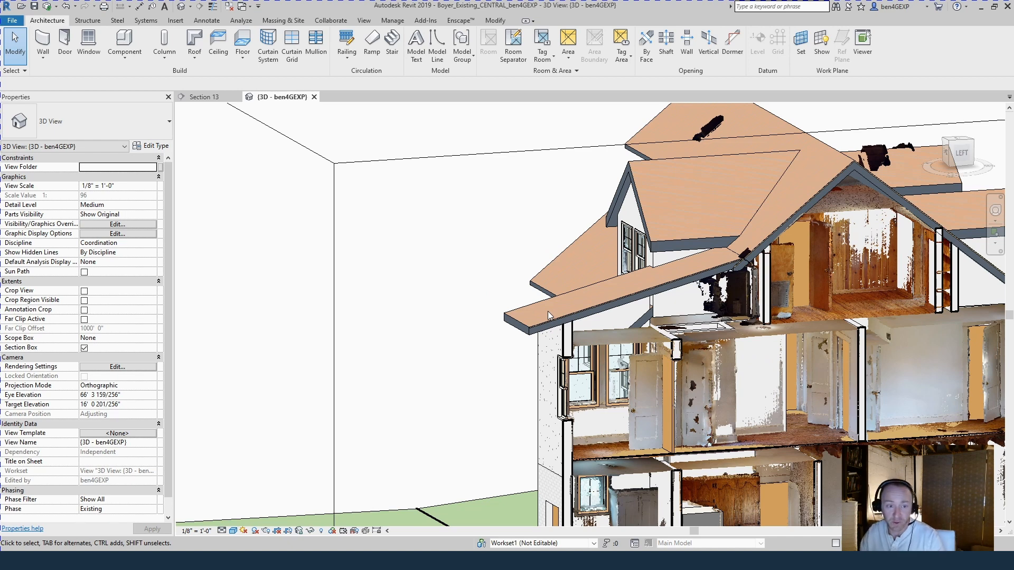
pyautogui.moveTo(548, 334)
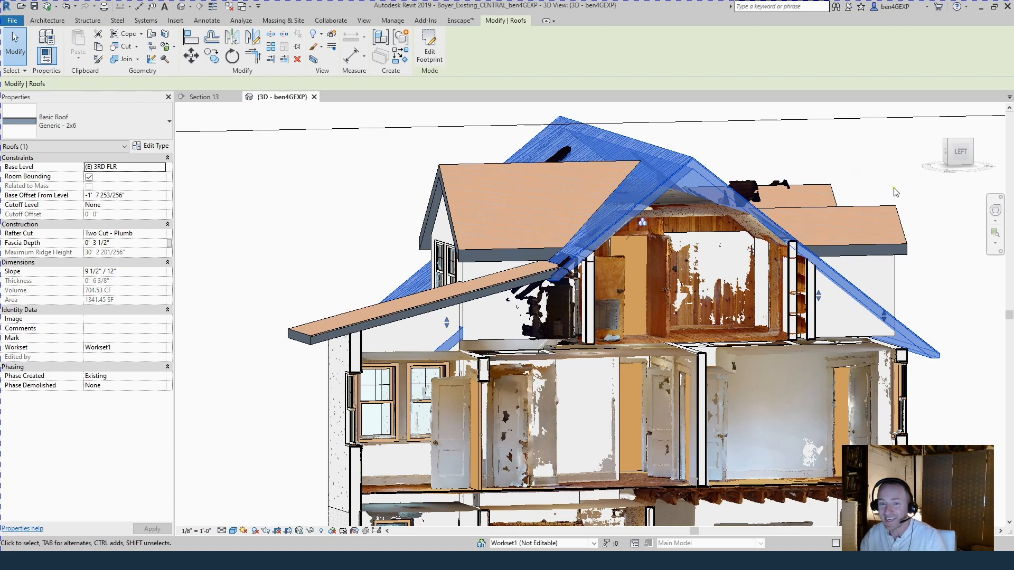
pyautogui.moveTo(853, 174)
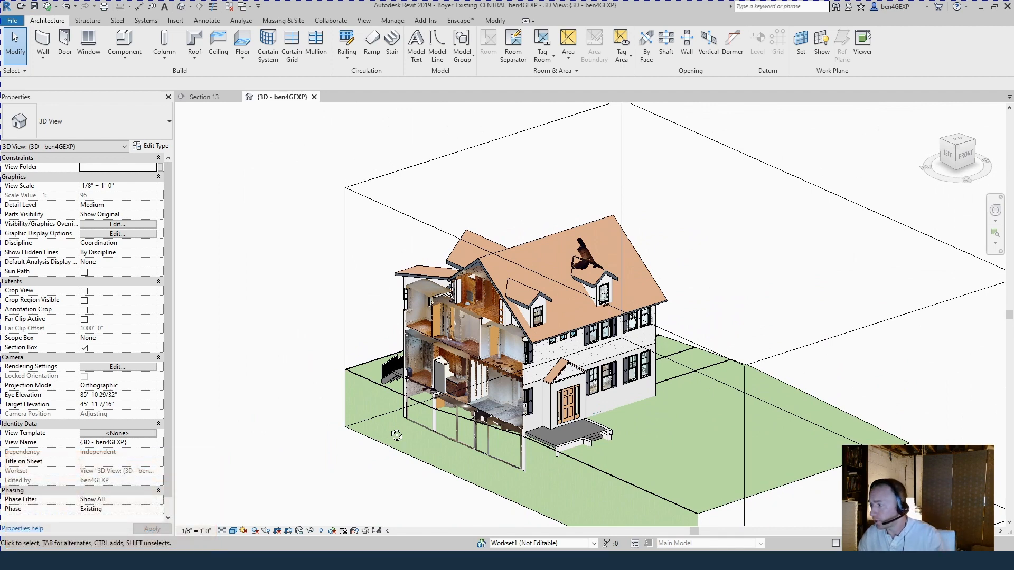
pyautogui.moveTo(380, 508)
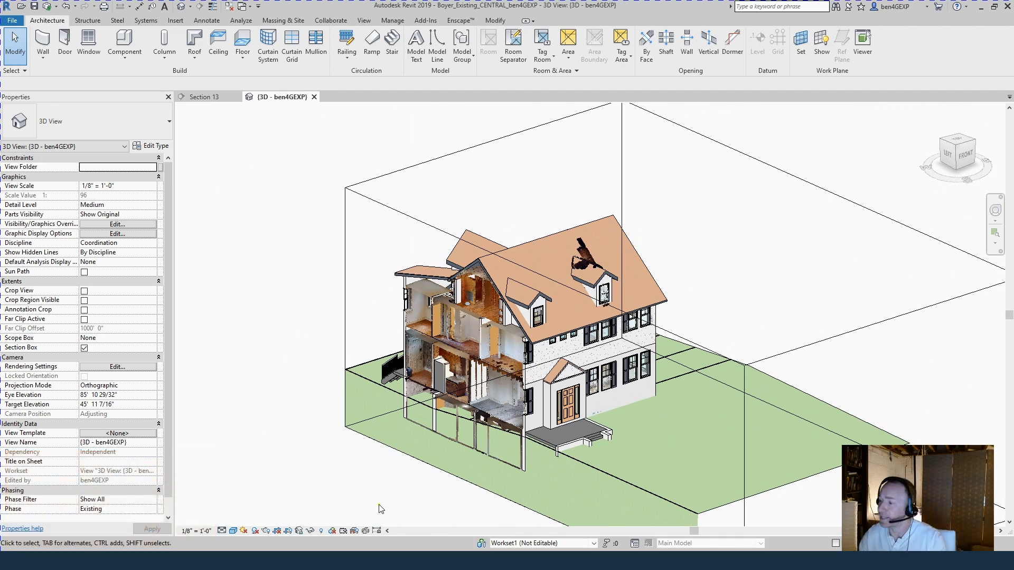